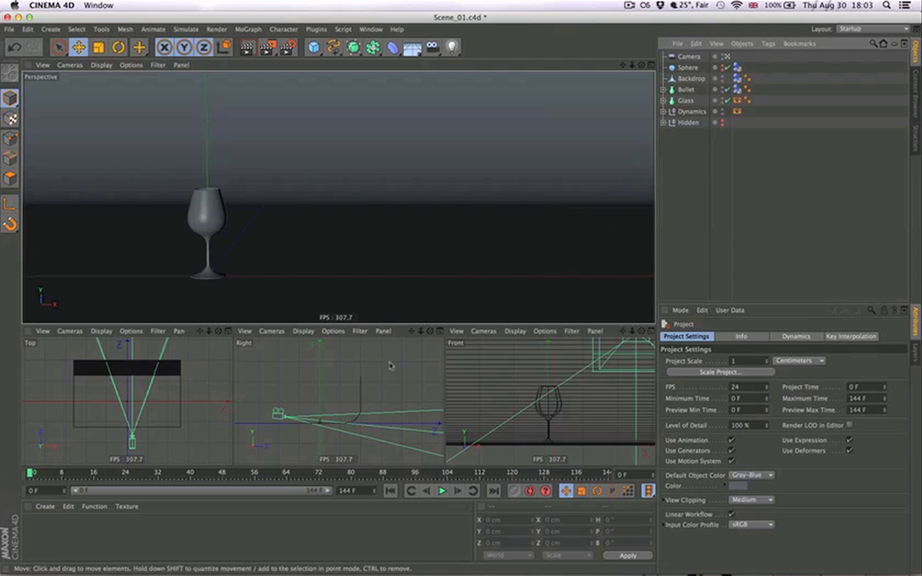
mouse_move(65, 572)
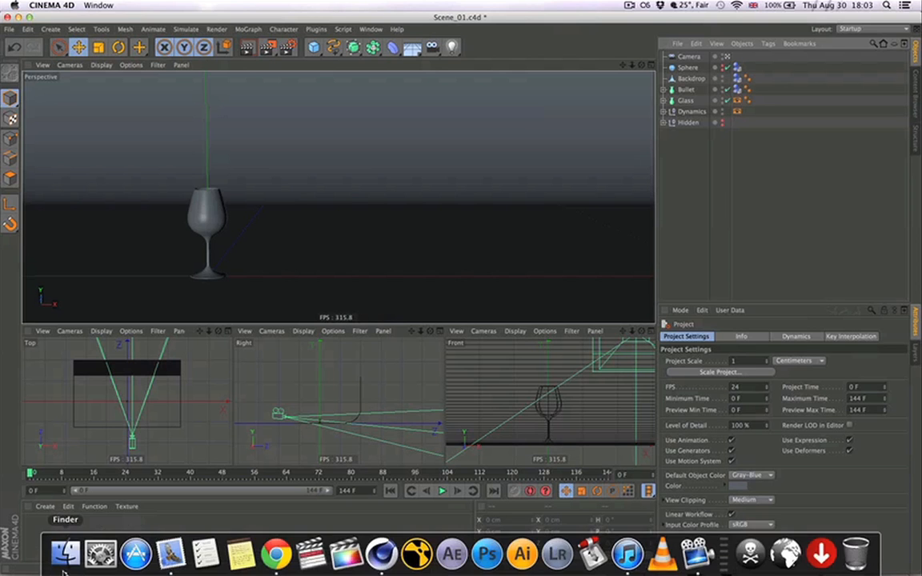
Step: Copy Cam 1, Cam 2 and Cam 3 from Previz_01 Cam_01.c4d into Scene_01
left_click(65, 552)
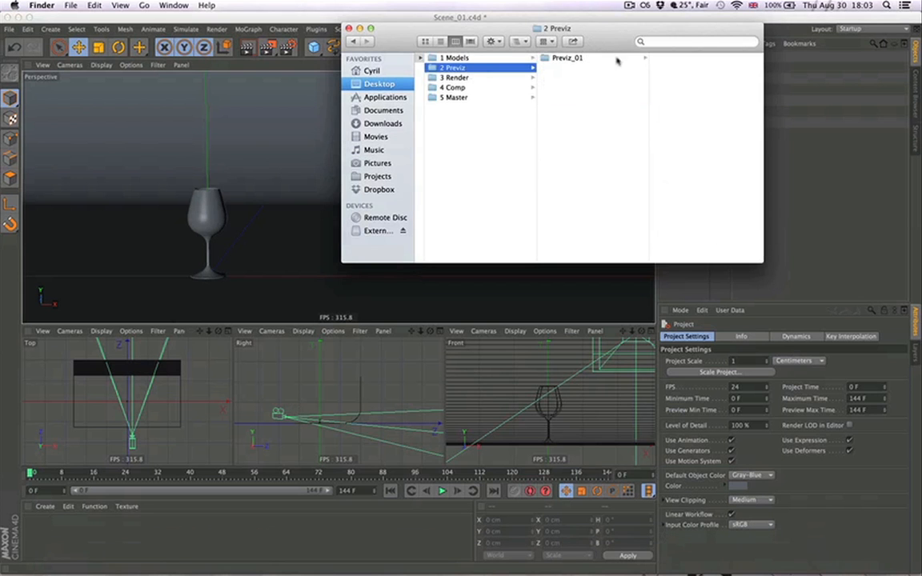
double_click(567, 57)
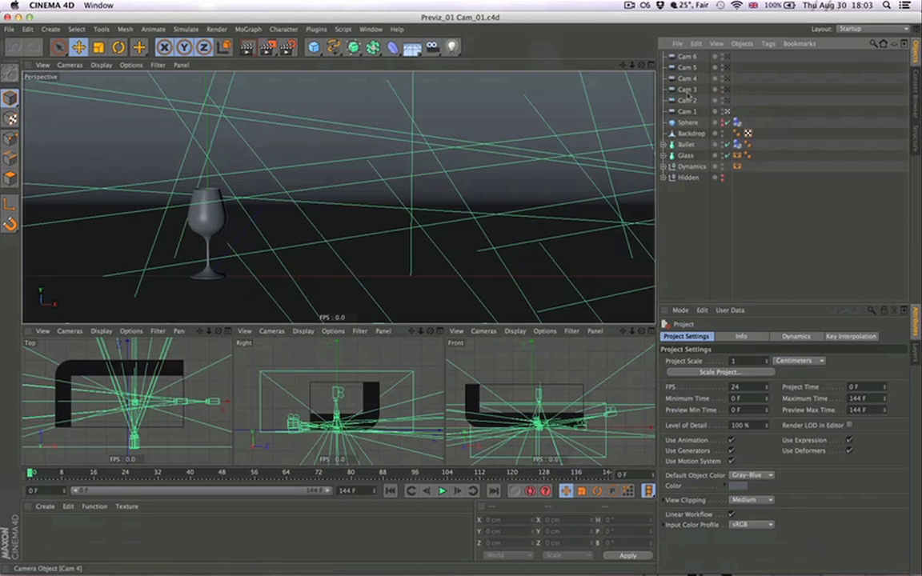
left_click(687, 89)
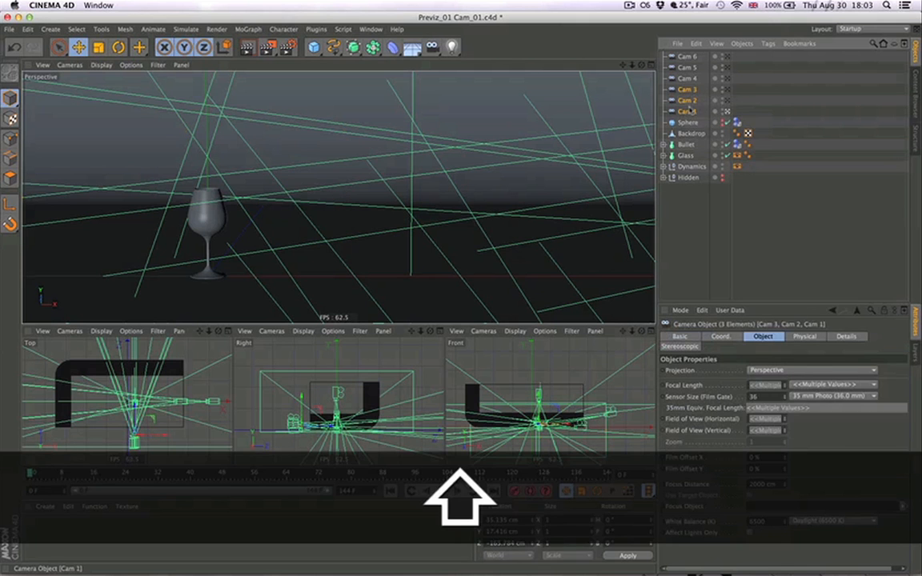
key("cmd+c")
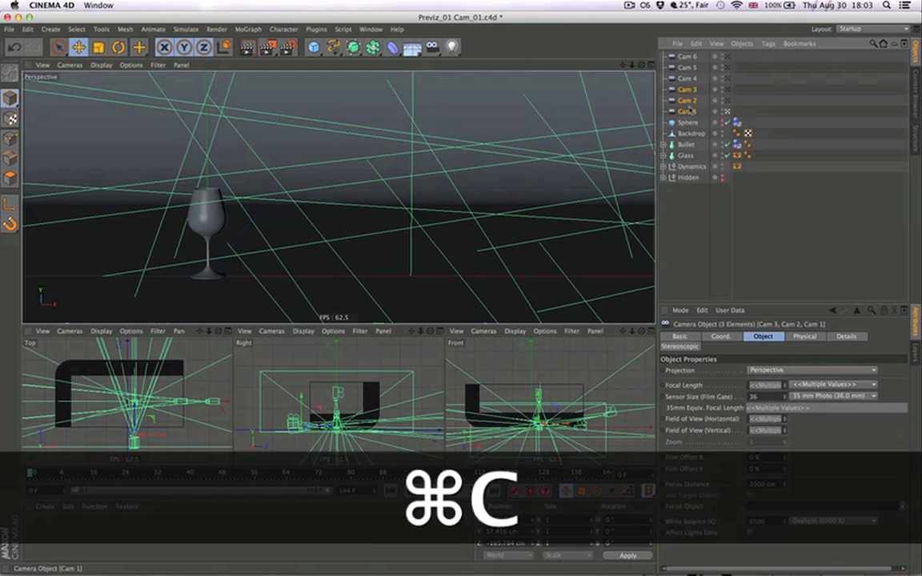
key("cmd+w")
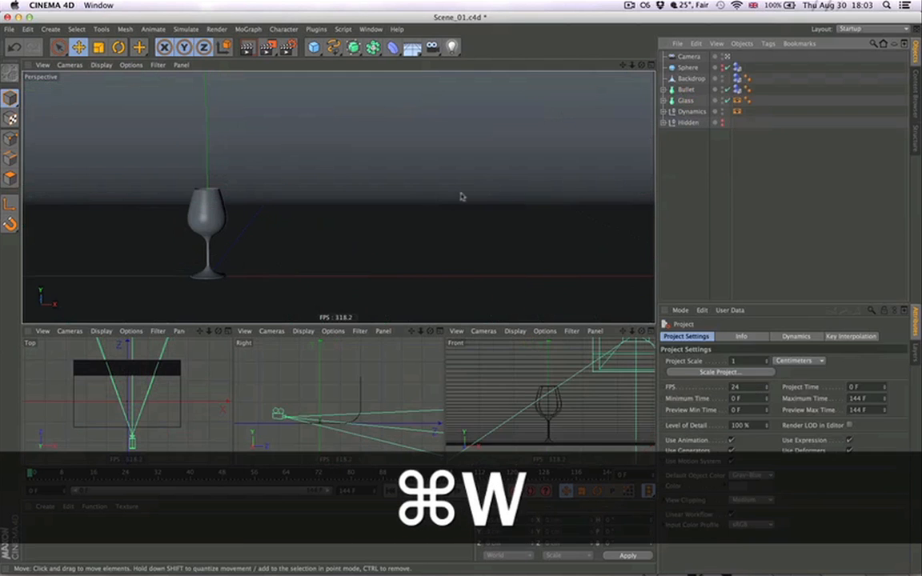
key("cmd+v")
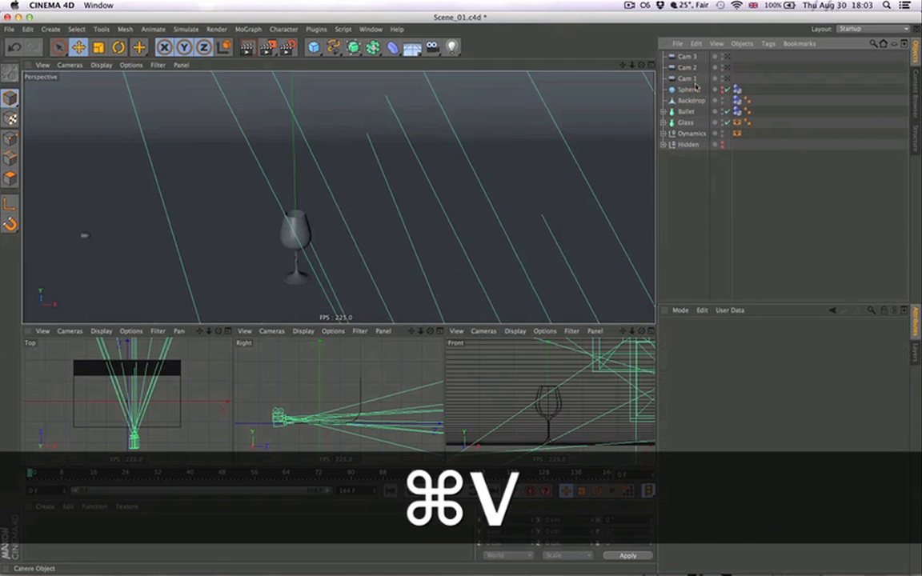
key("cmd+v")
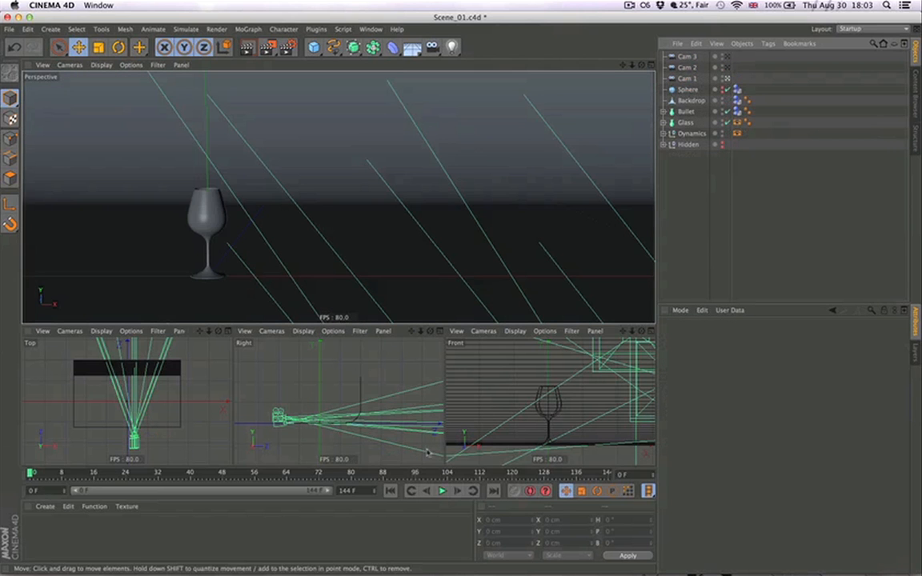
Step: Bake the shatter at 5% dynamics time scale into a 2.76 MB cache, then rewind to frame 0
left_click(442, 491)
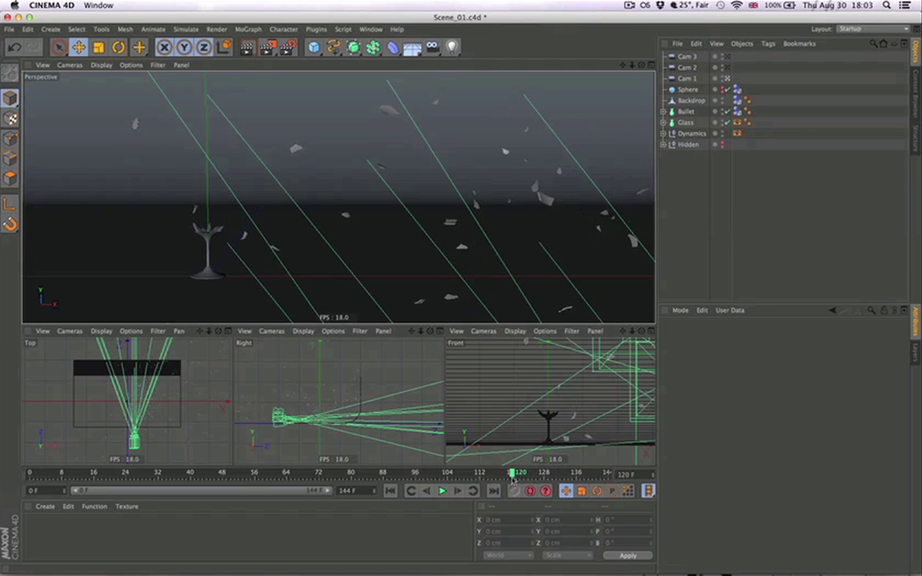
key("cmd+d")
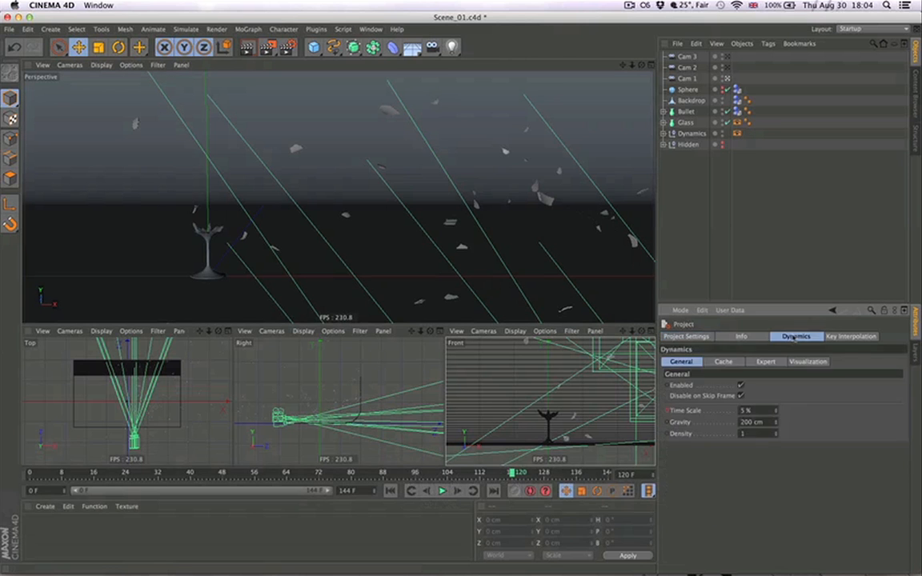
key("cmd")
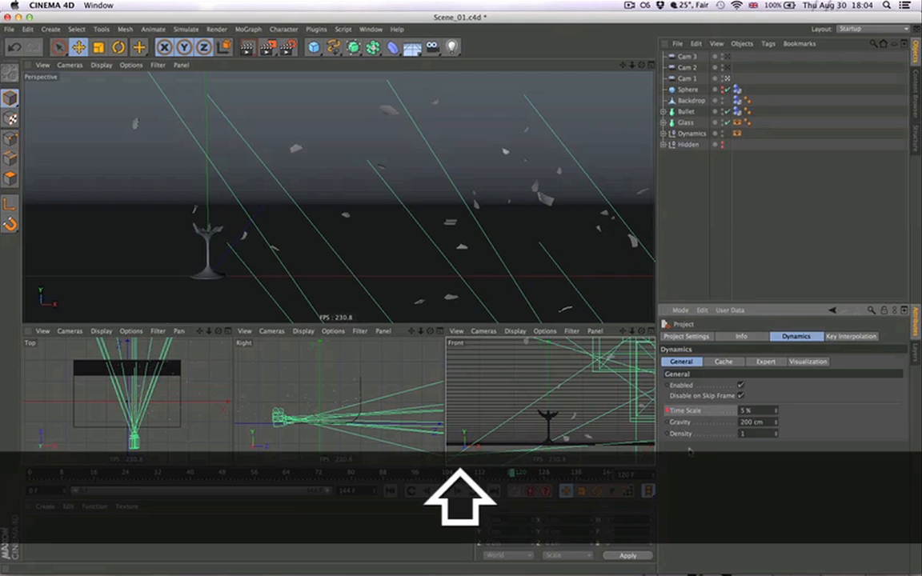
key("shift+F3")
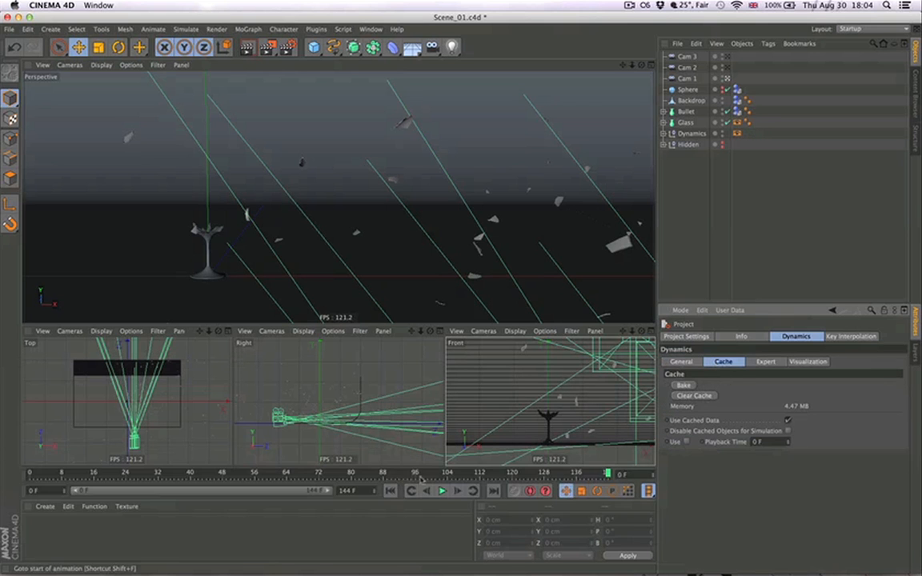
left_click(684, 385)
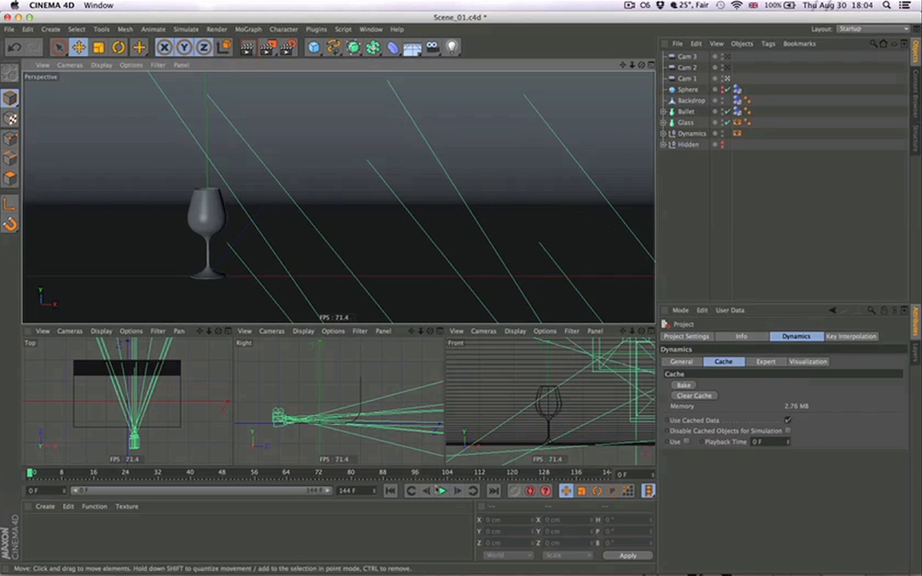
left_click(439, 491)
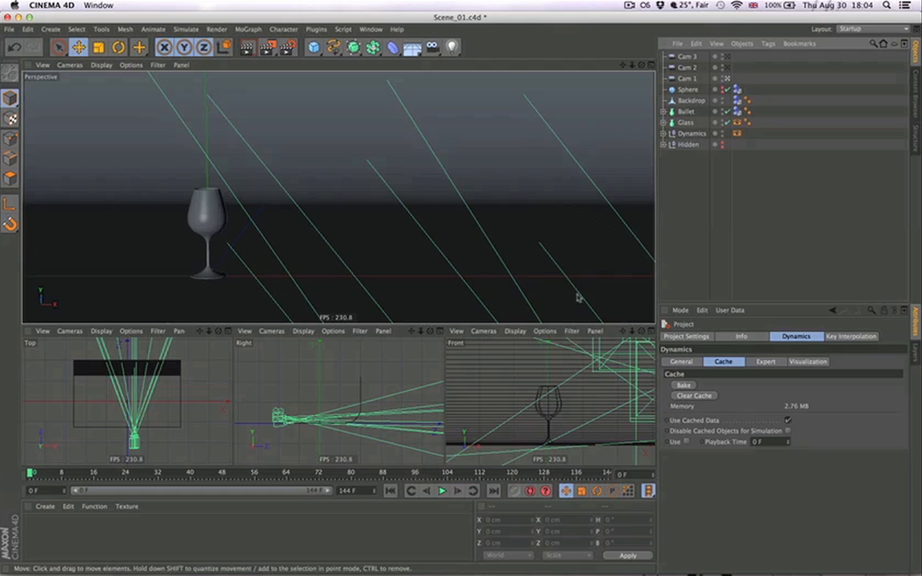
Step: Save Scene_01, view a previz file for reference, and scrub through the cached shatter
key("cmd+s")
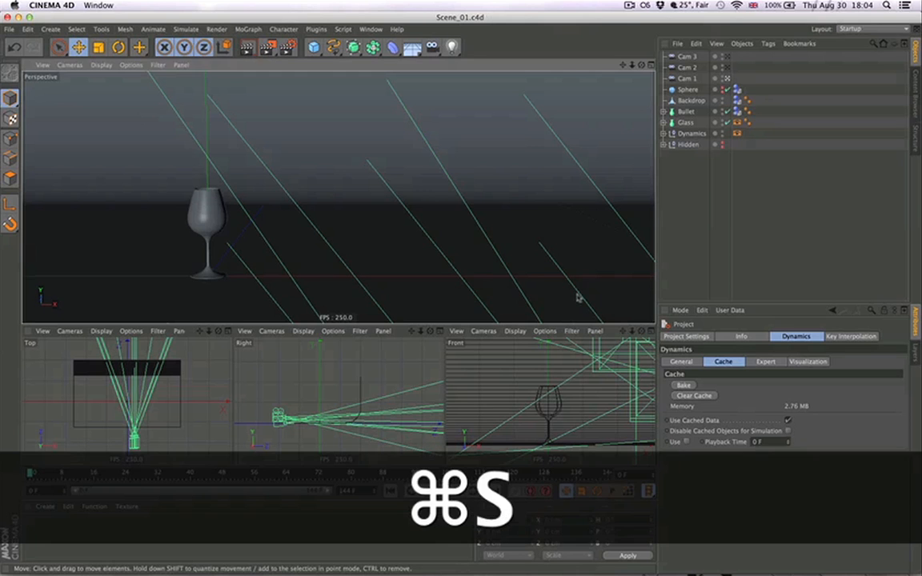
key("cmd+s")
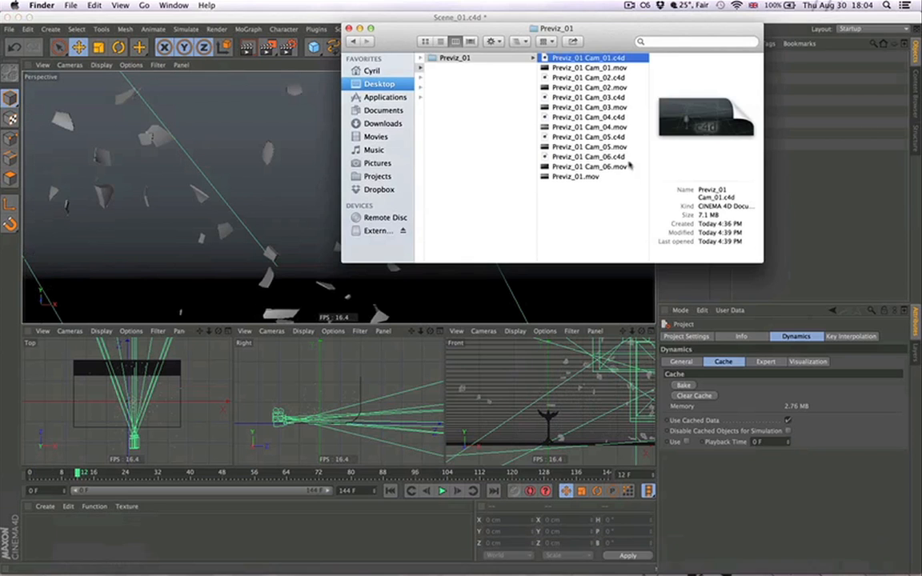
double_click(574, 176)
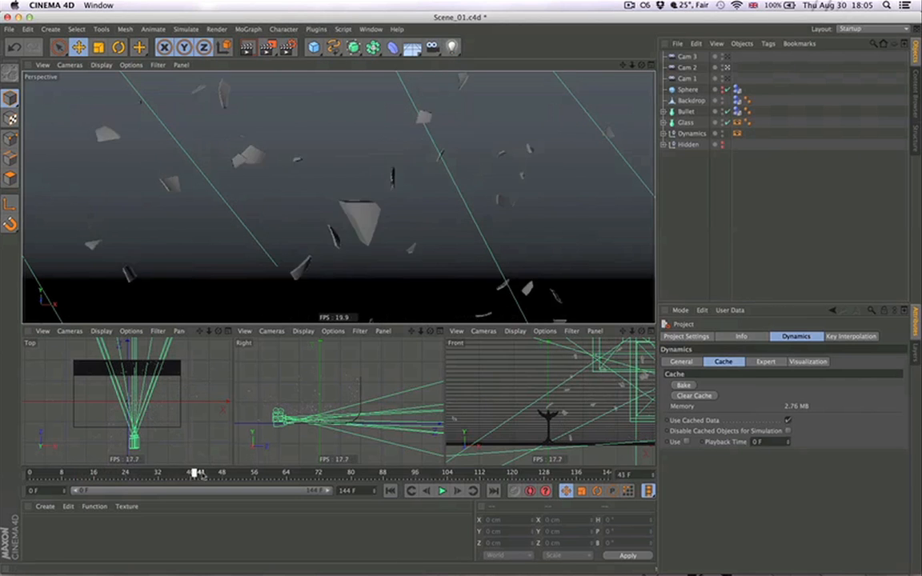
left_click_drag(194, 472, 272, 472)
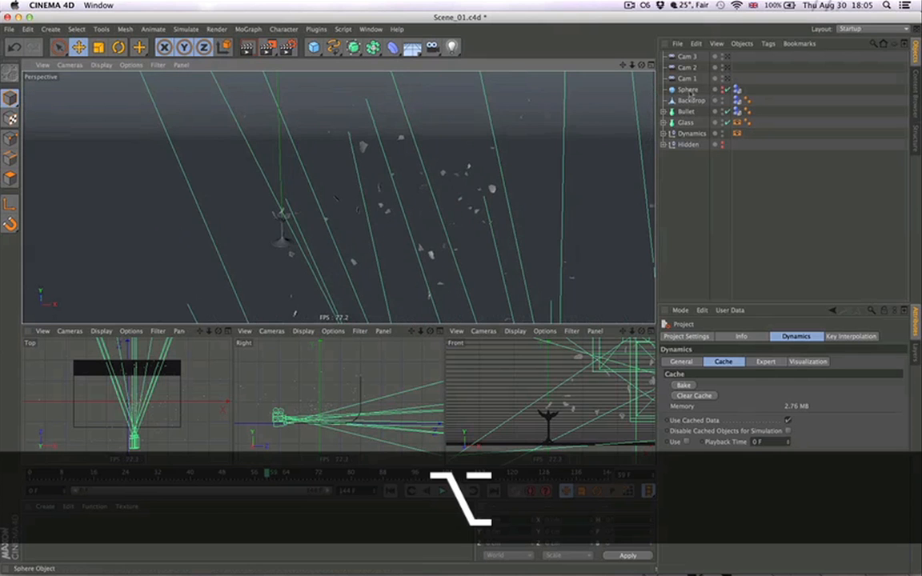
Step: Select Bullet and show its Position X curve in the F-Curve timeline
left_click(687, 111)
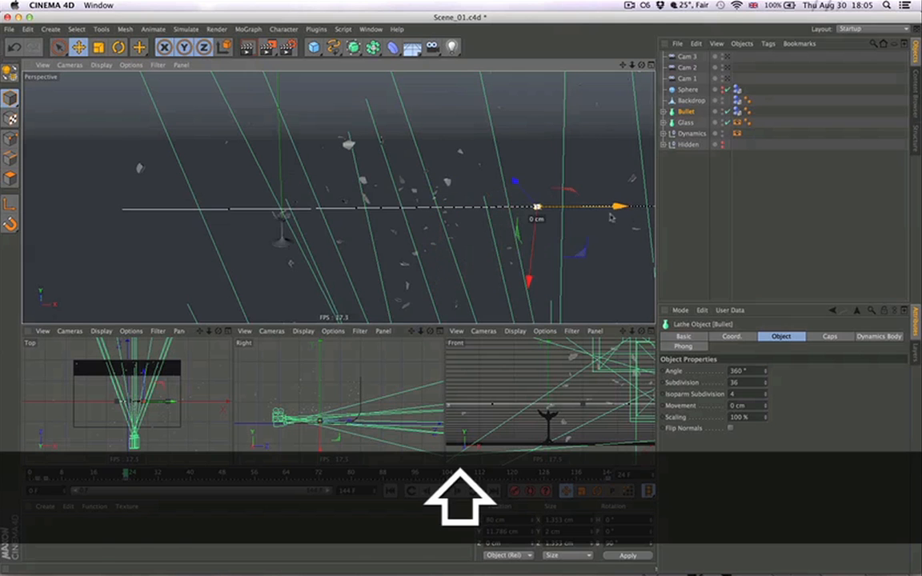
key("shift+f3")
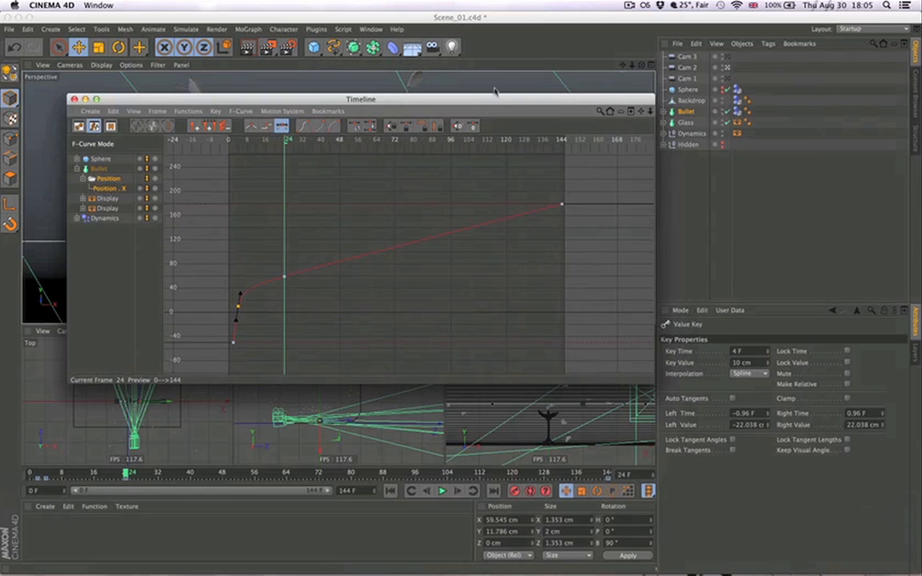
Step: Drag the Bullet's Position X keys, lowering the final key to about 125.949 cm
left_click_drag(360, 99, 615, 248)
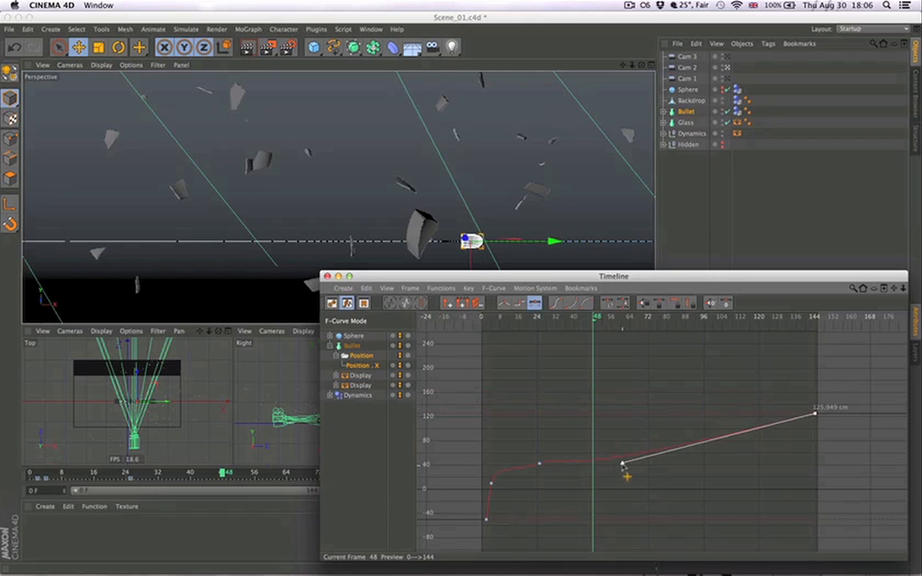
left_click_drag(625, 464, 545, 477)
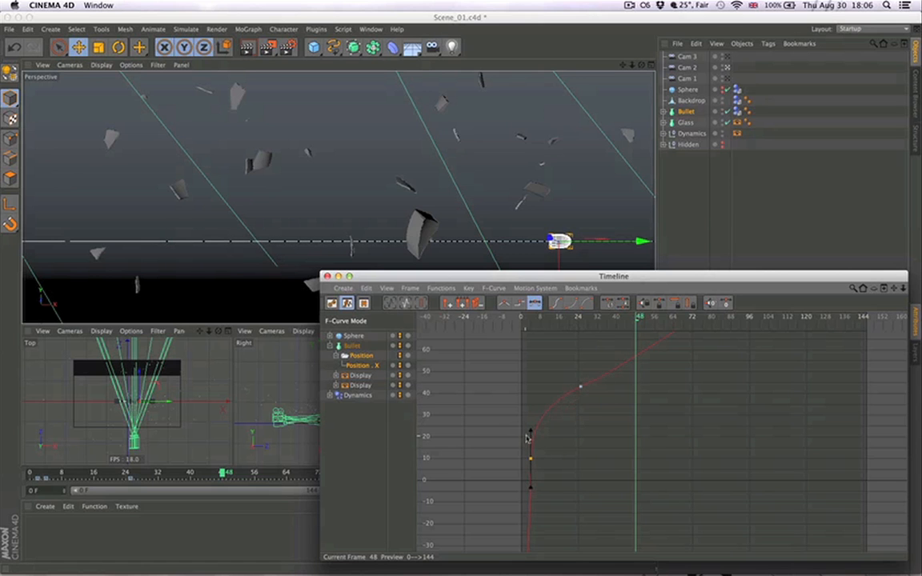
key("cmd")
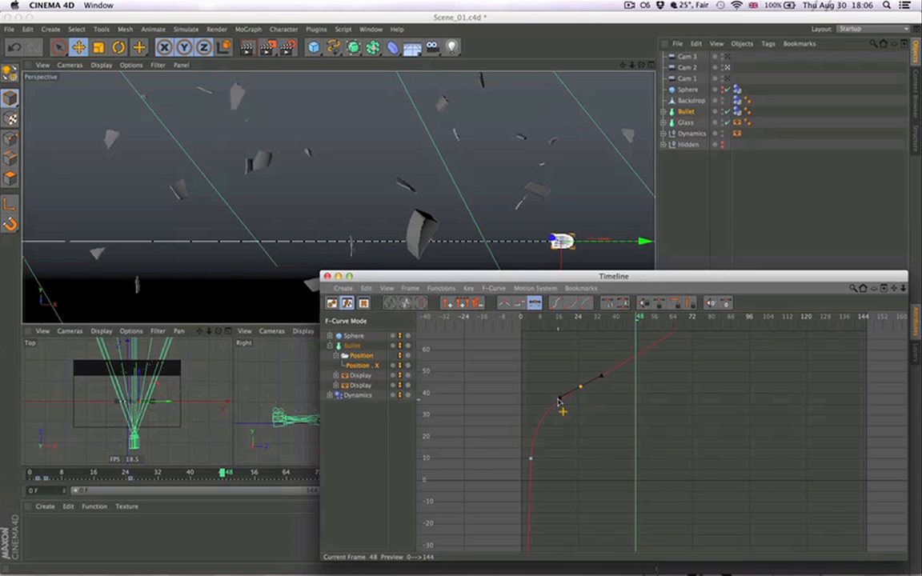
key("cmd+w")
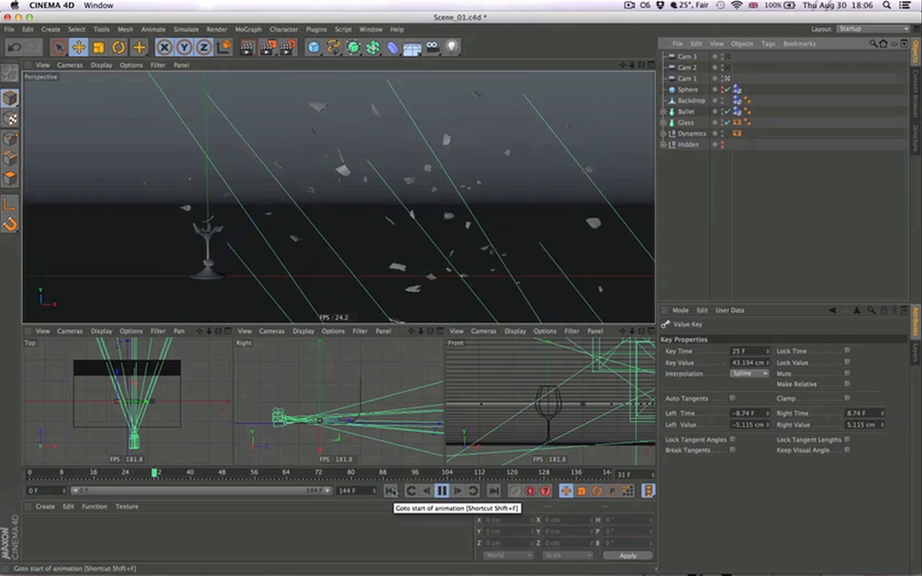
Step: Replay from the start and shorten the frame-25 key's tangents to ±2.74 frames, ±1.827 cm
left_click(392, 490)
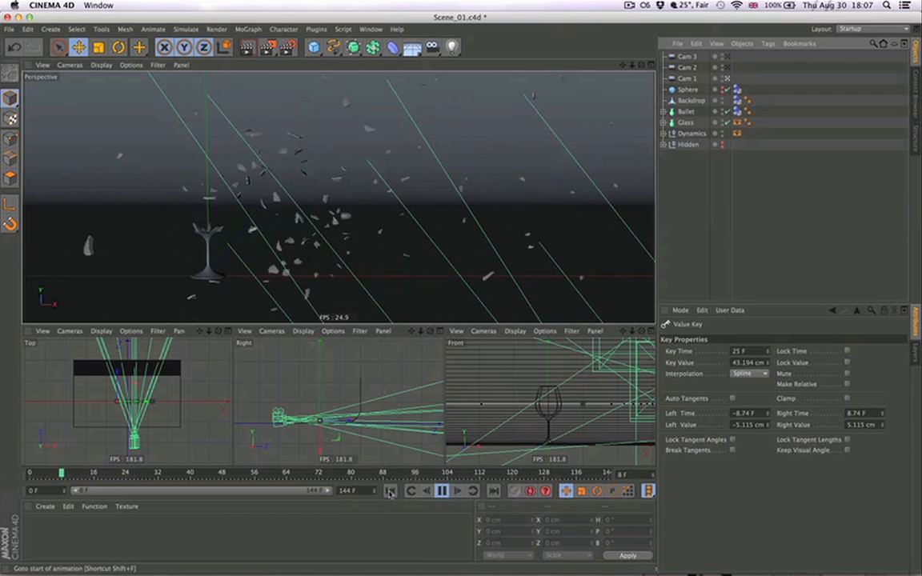
left_click(457, 491)
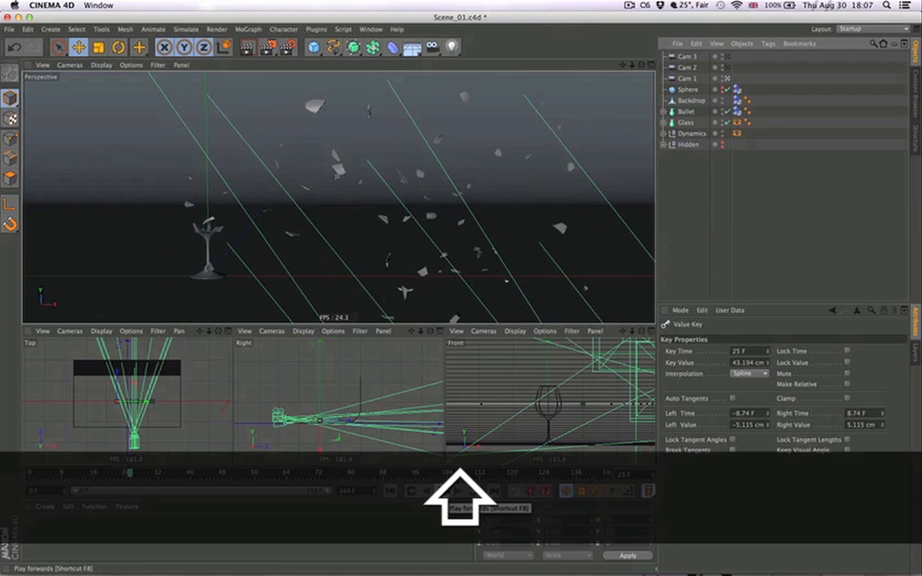
key("shift+F3")
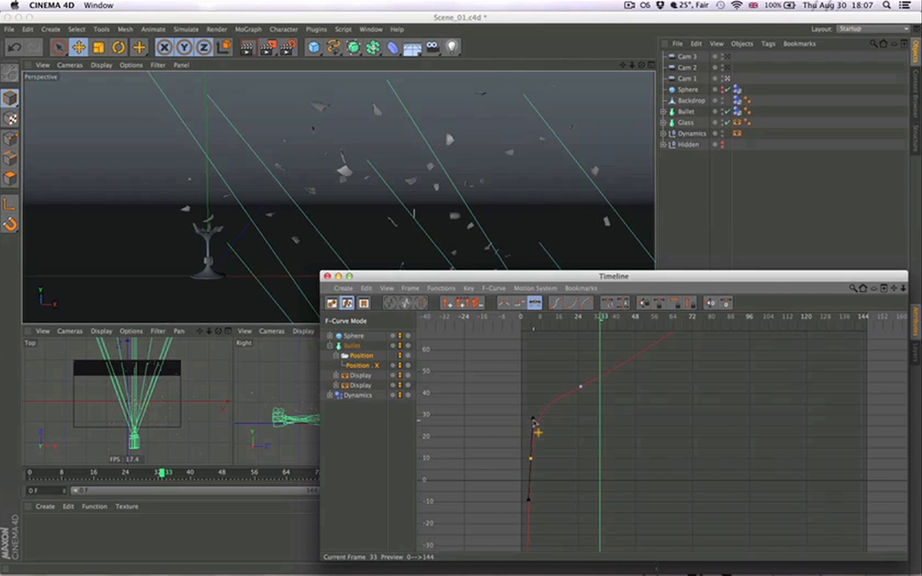
left_click_drag(536, 433, 583, 391)
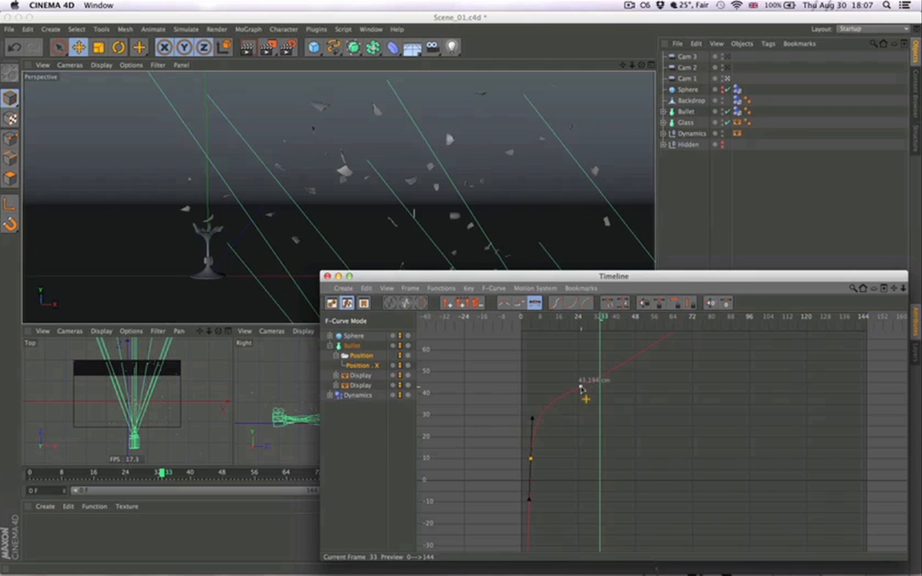
left_click_drag(582, 388, 567, 412)
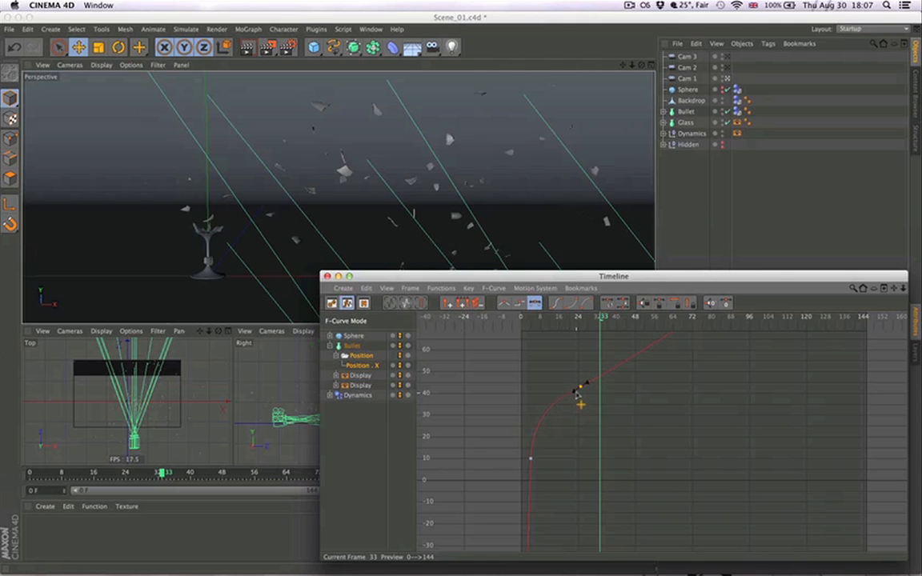
key("cmd+w")
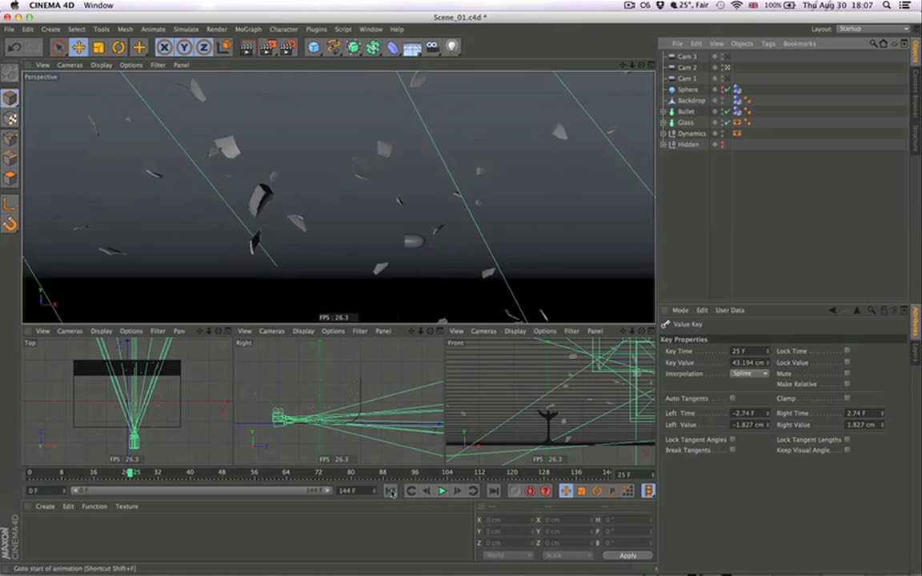
Step: Move the bullet's last Position X key to frame 144 (104.119 cm) and preview playback
key("shift+F3")
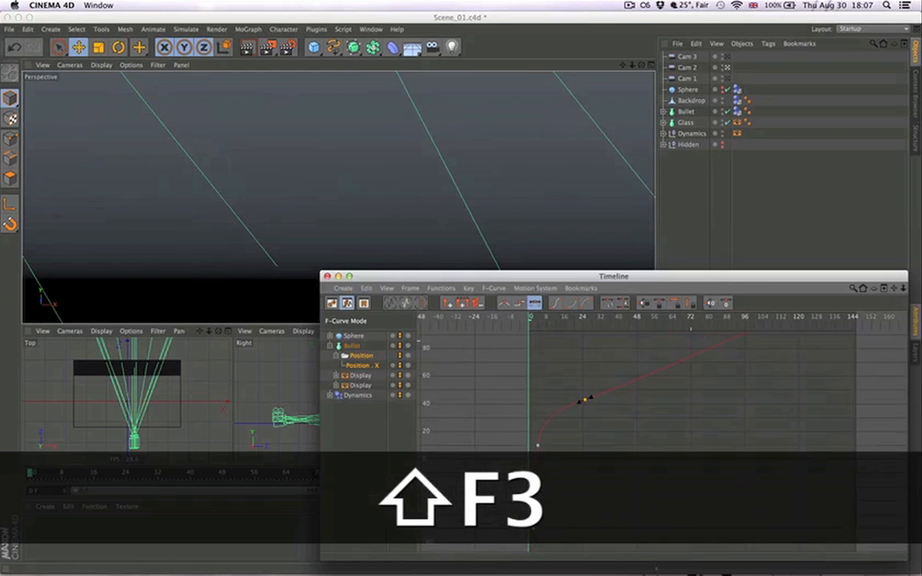
key("shift+F3")
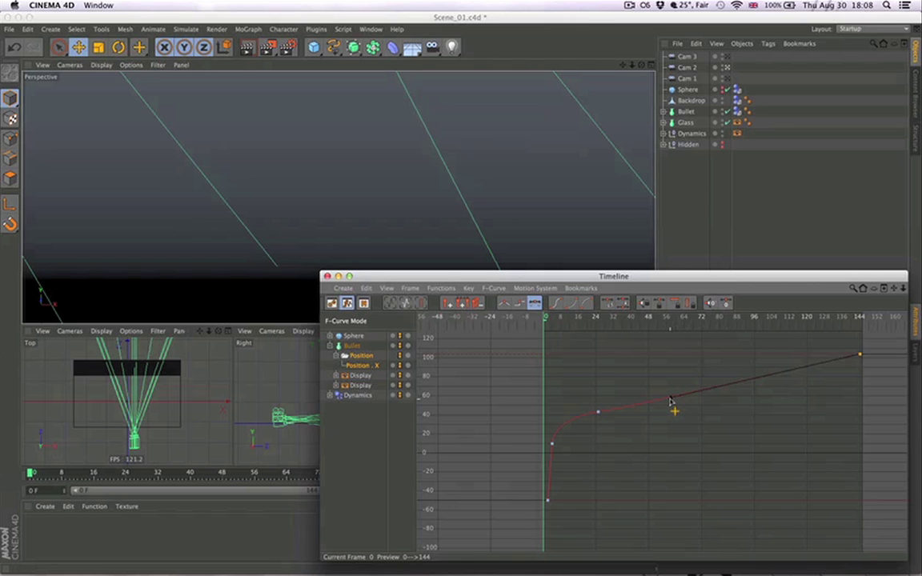
key("cmd+w")
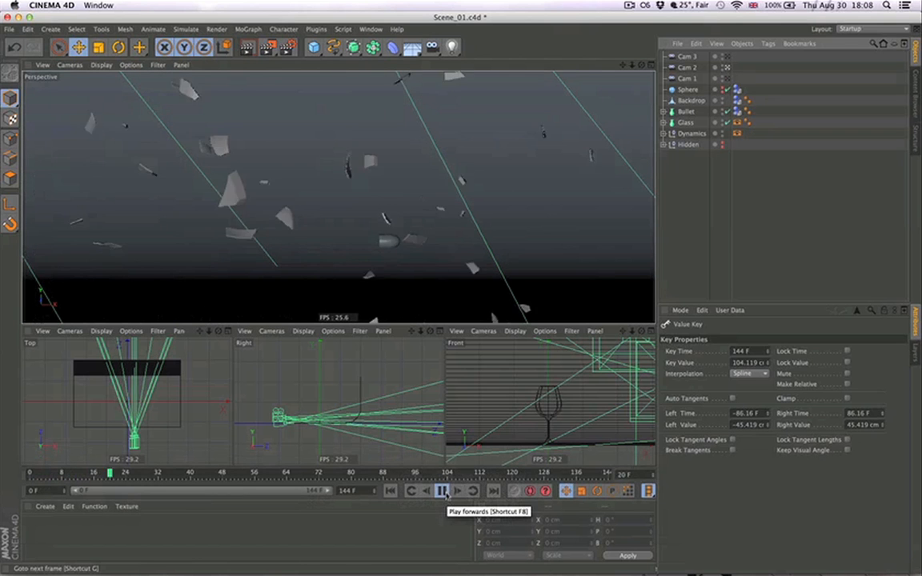
left_click(391, 492)
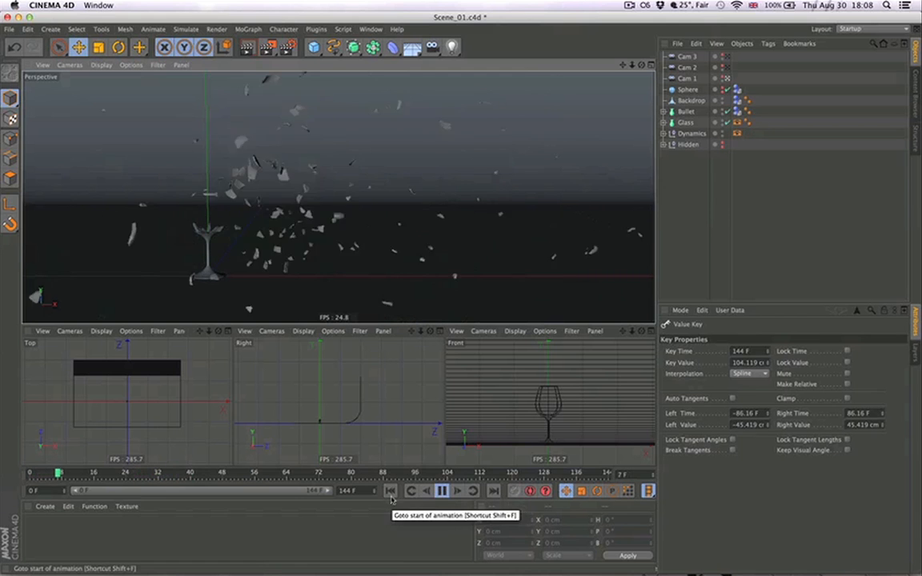
Step: Rewind to frame 0 with the glass intact and bring the curve editor back up
left_click(390, 491)
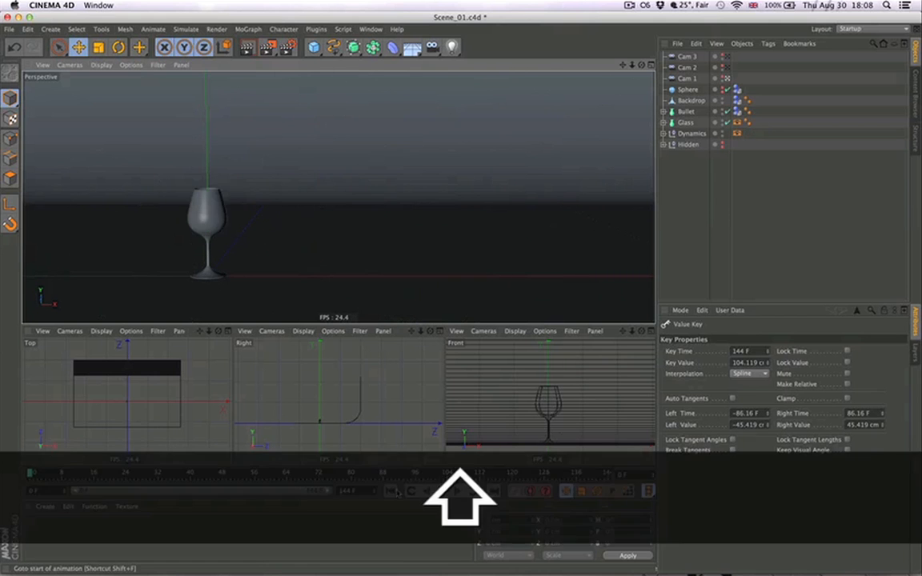
key("shift+F3")
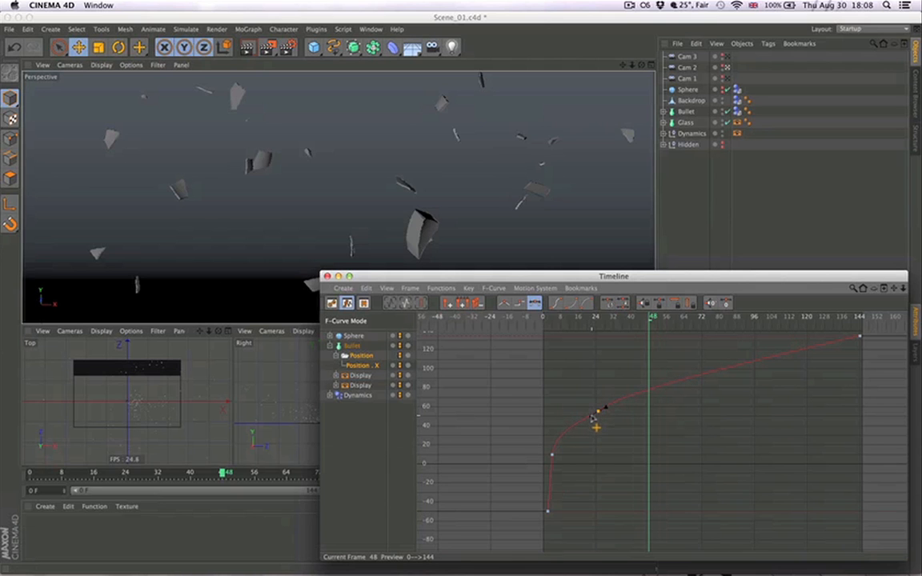
Step: Reshape the bullet key tangents, frame 4 to ±0.70 frames, ±26.265 cm, then preview and rewind
left_click_drag(596, 411, 671, 378)
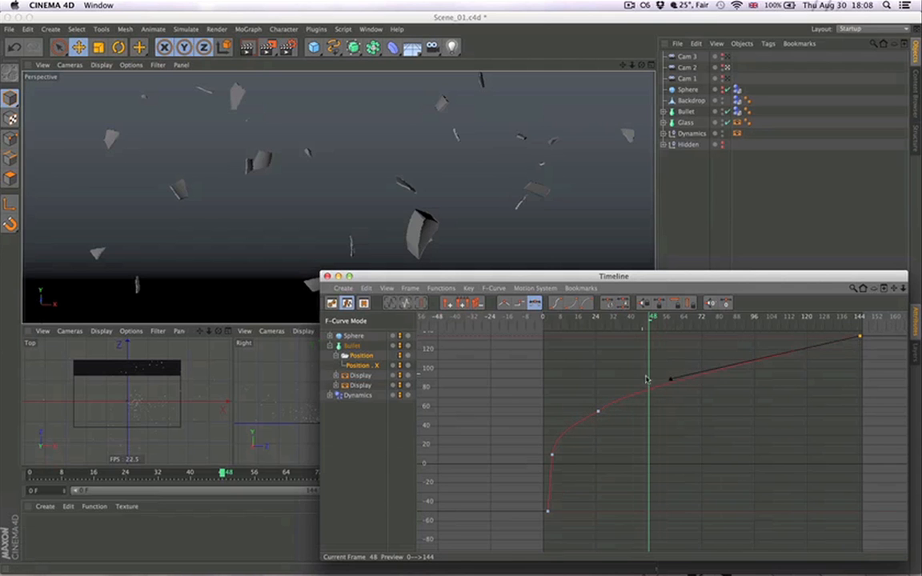
left_click_drag(671, 381, 675, 400)
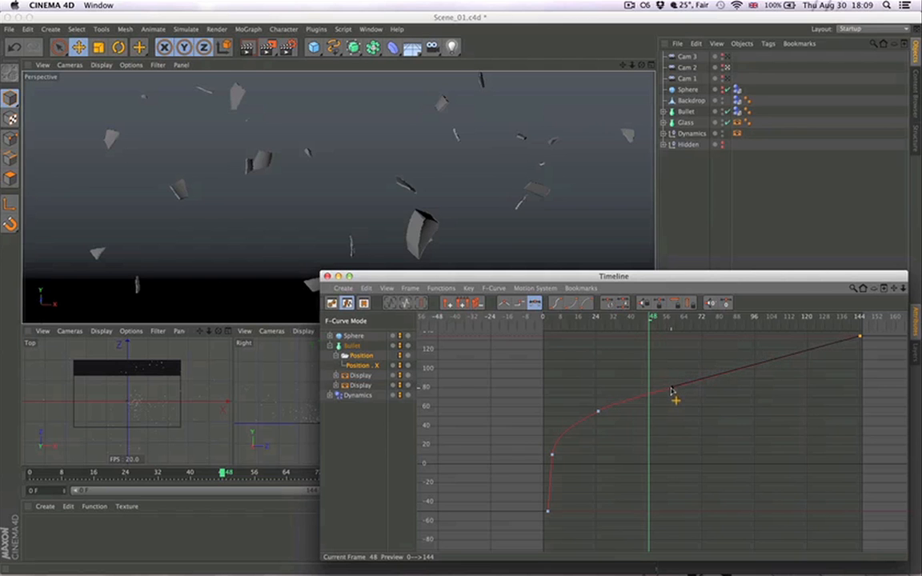
left_click_drag(675, 400, 604, 424)
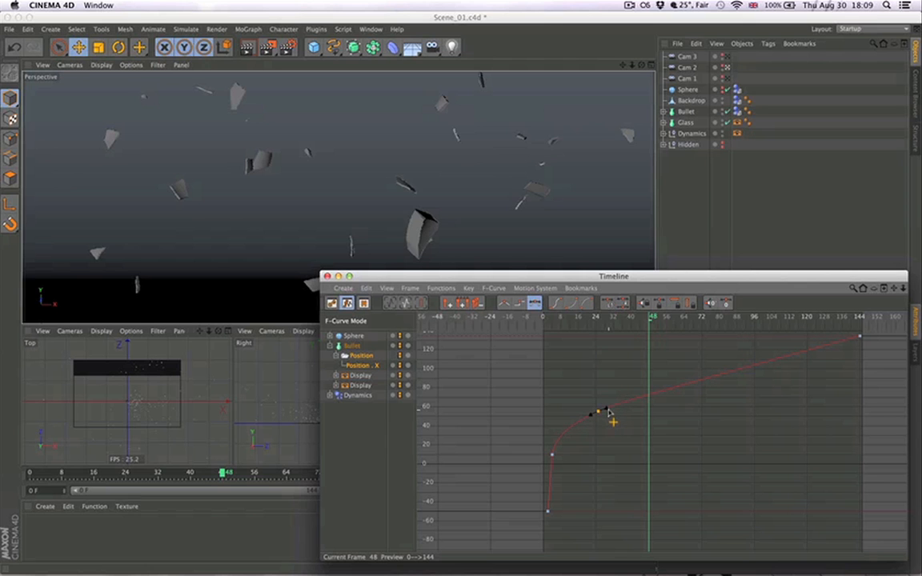
left_click_drag(597, 414, 552, 440)
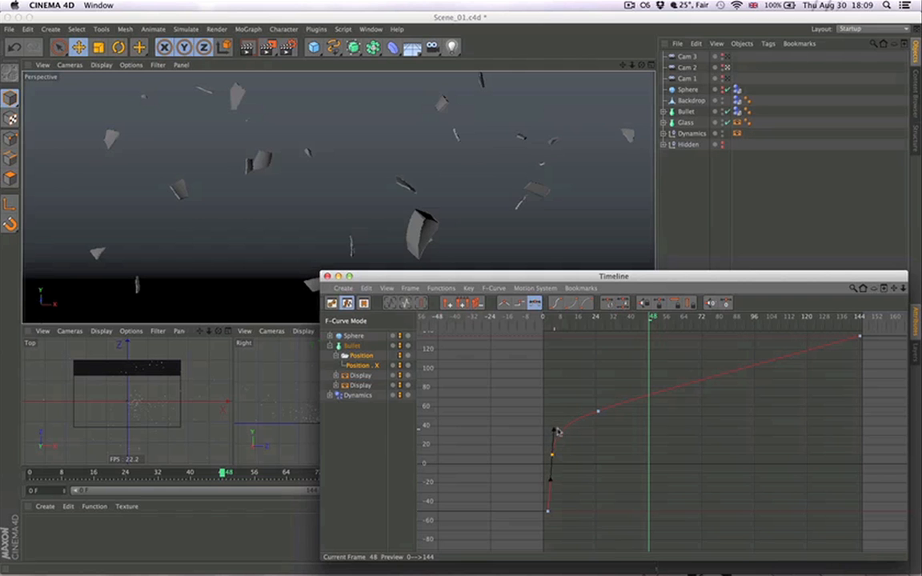
key("cmd+w")
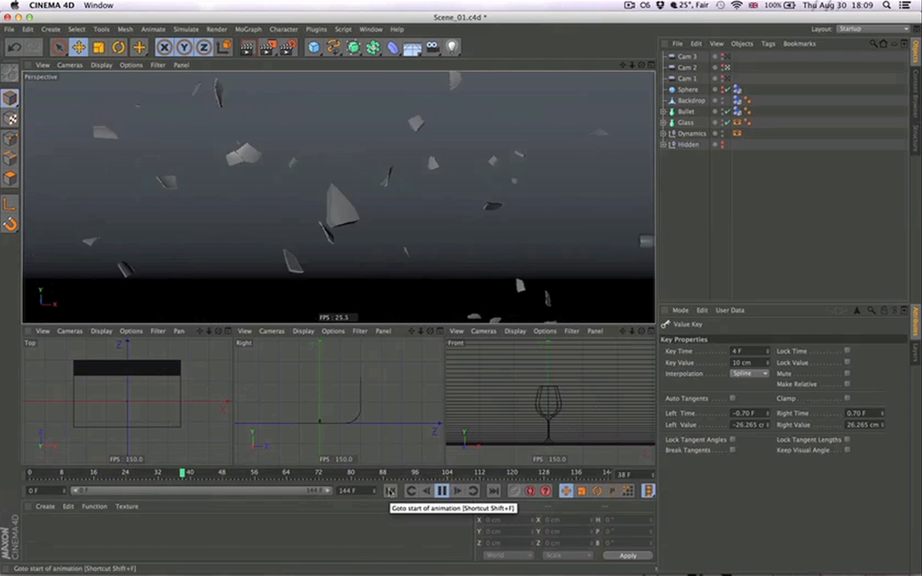
left_click(390, 490)
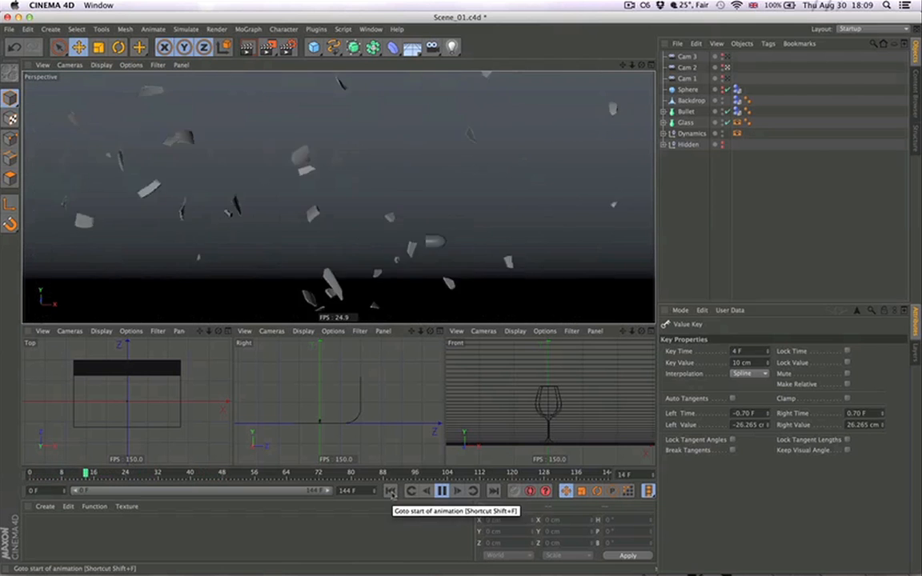
left_click(390, 490)
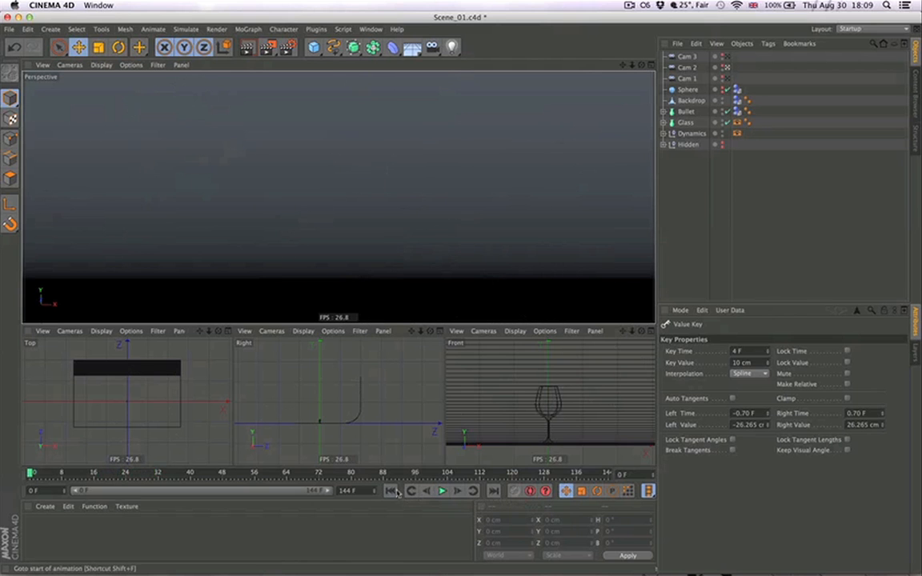
Step: Retune the frame-4 and frame-24 key tangents and smooth the curve's later stretch
key("shift+F3")
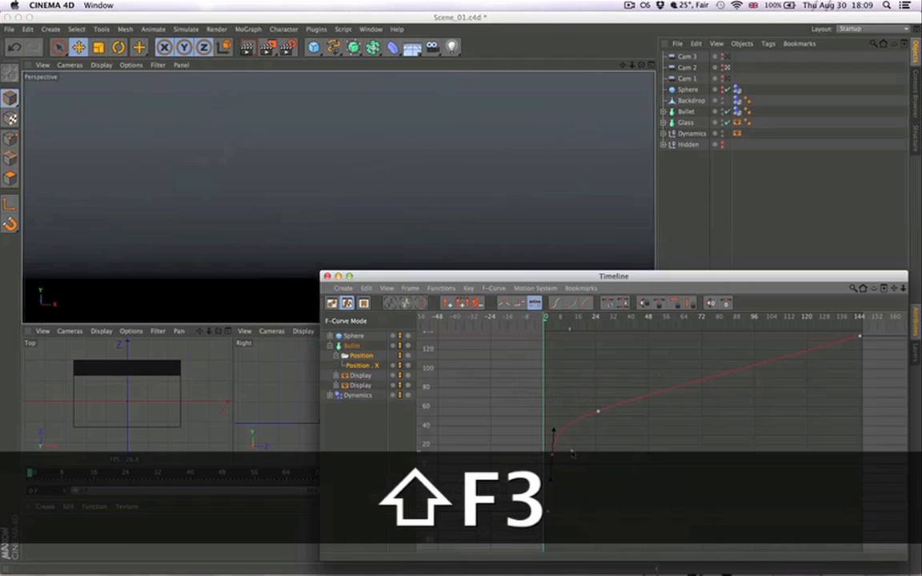
key("shift+F3")
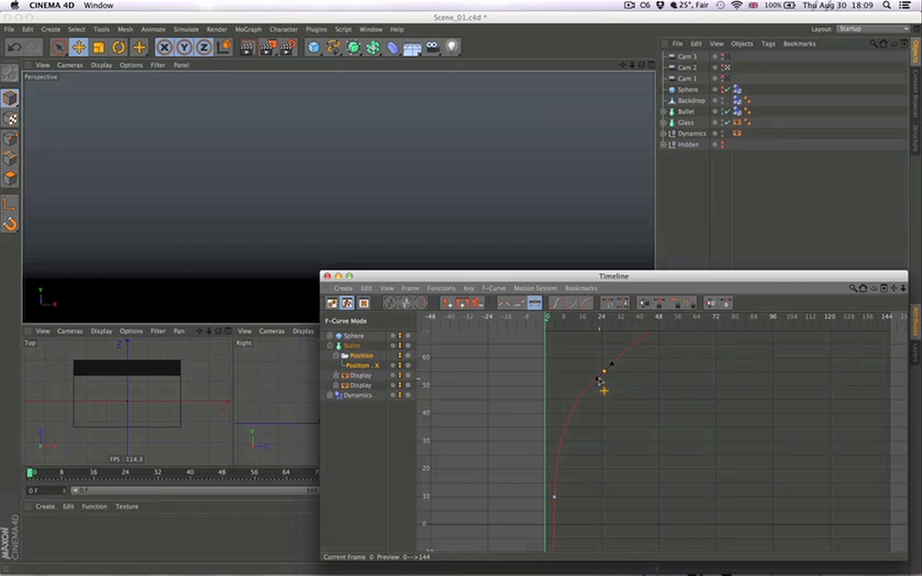
left_click_drag(604, 390, 561, 436)
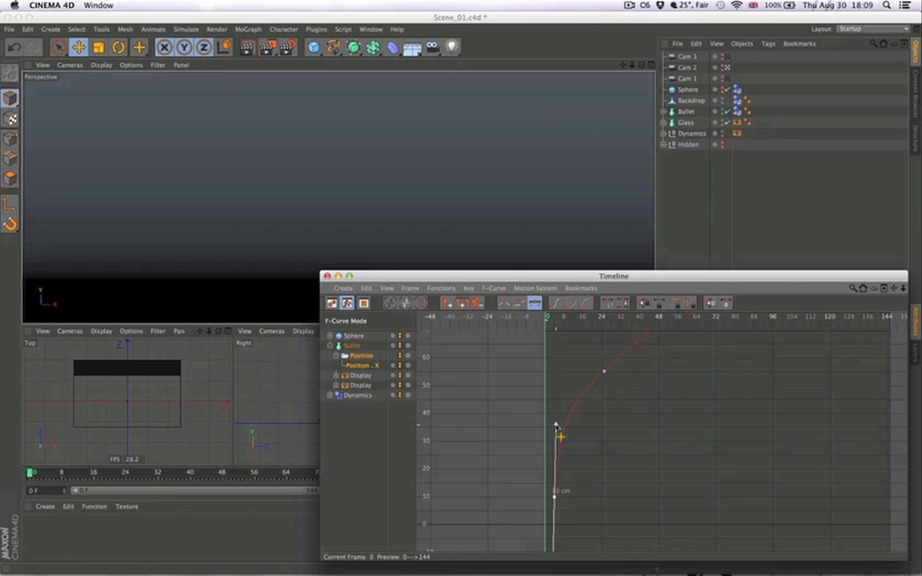
left_click_drag(558, 428, 561, 422)
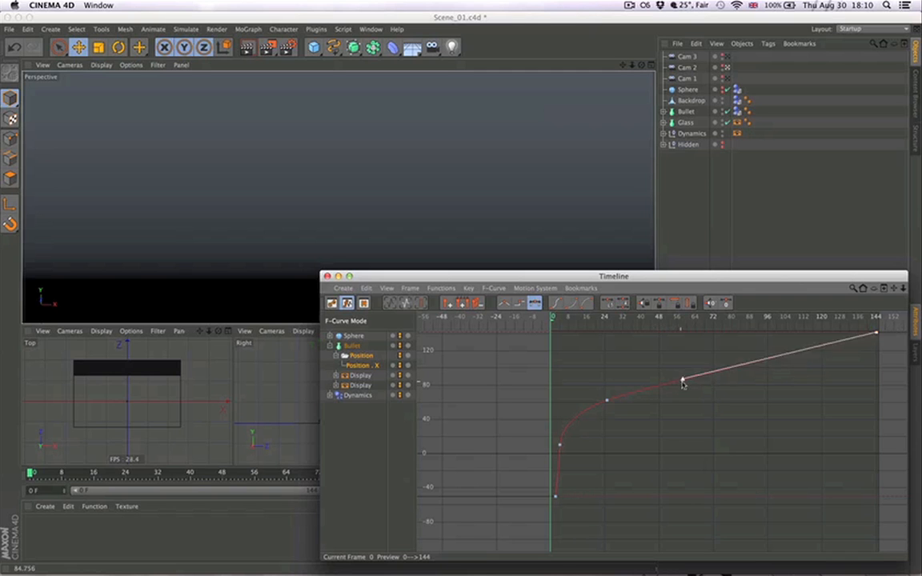
left_click_drag(682, 380, 875, 334)
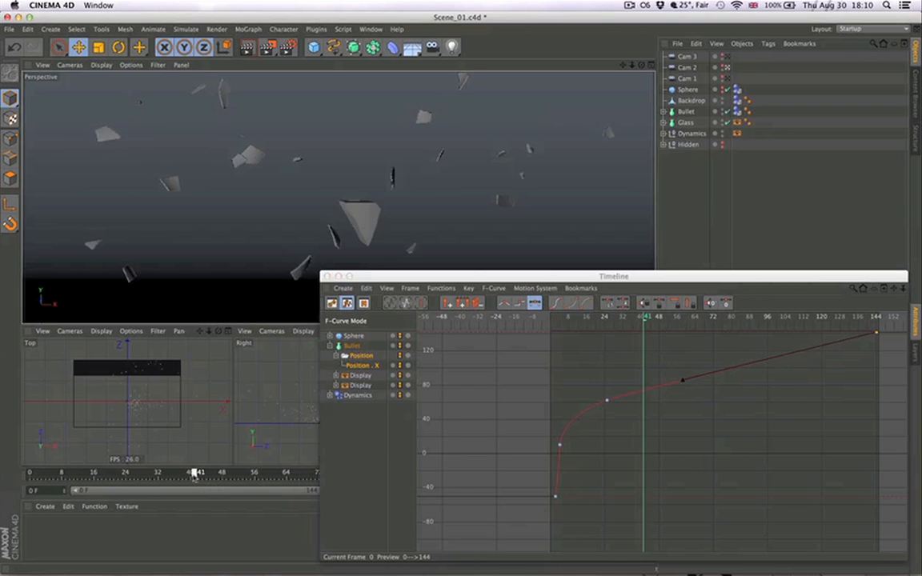
Step: Shorten the frame-4 bullet key's tangents to ±0.46 F and 10.546 cm, then close the curve editor
left_click_drag(196, 473, 176, 473)
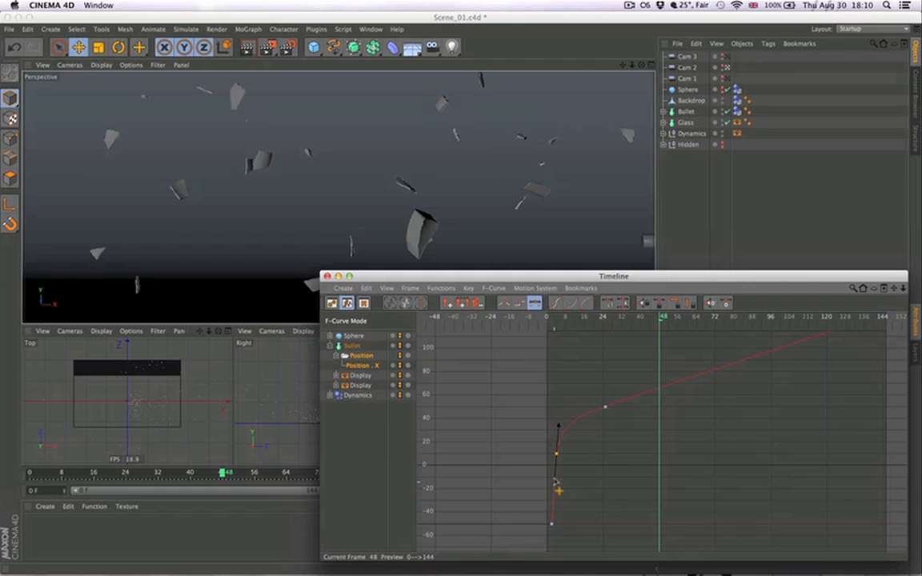
key("cmd+w")
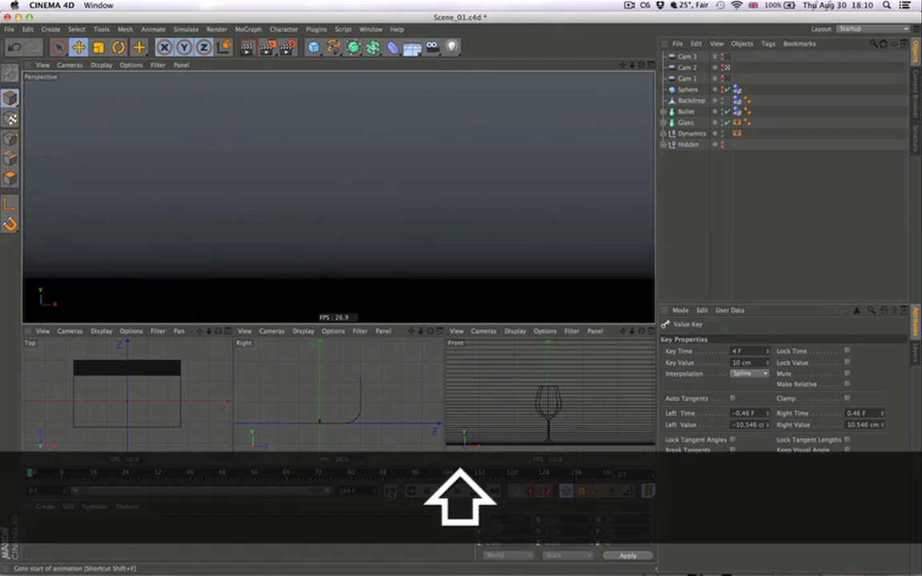
Step: Lengthen the frame-4 bullet key's tangents to ±2.93 F and 21.414 cm, then rewind playback
key("shift+F3")
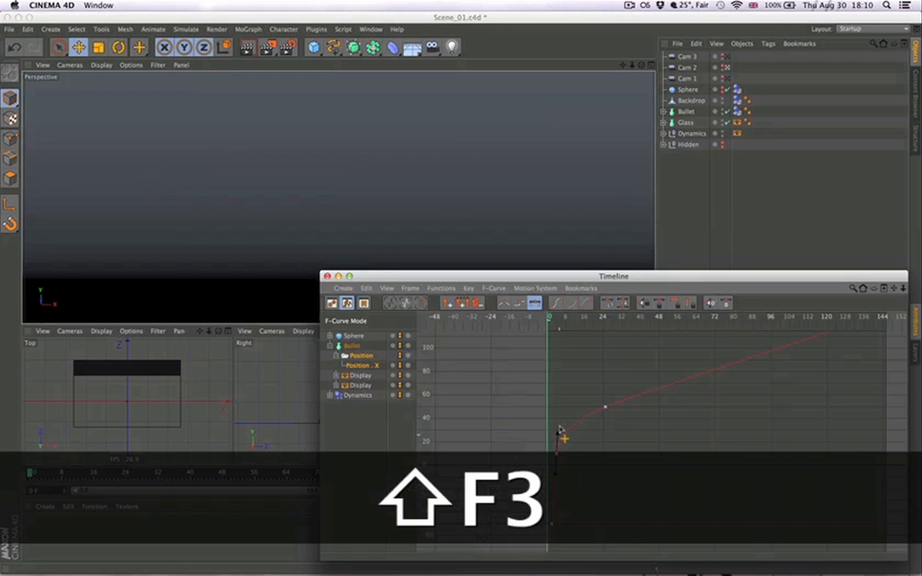
key("shift+F3")
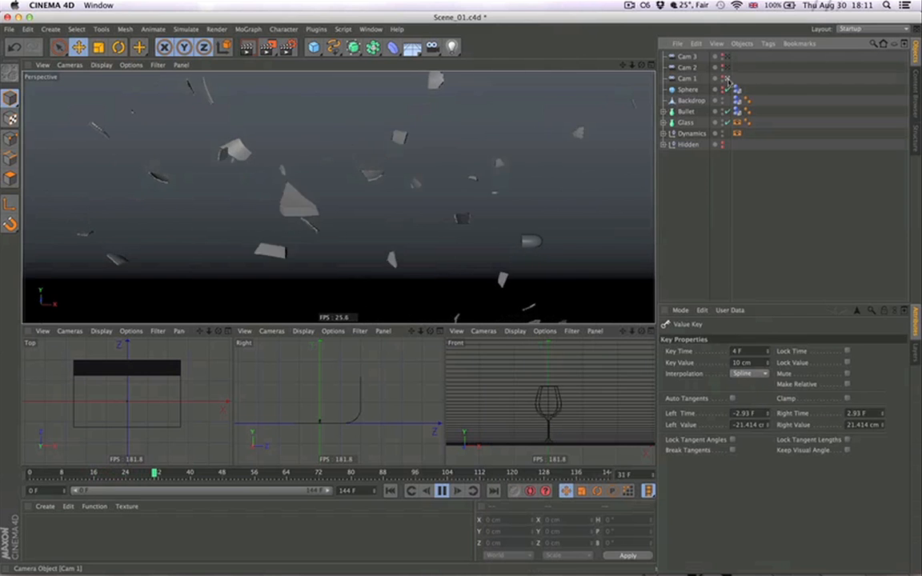
left_click(389, 491)
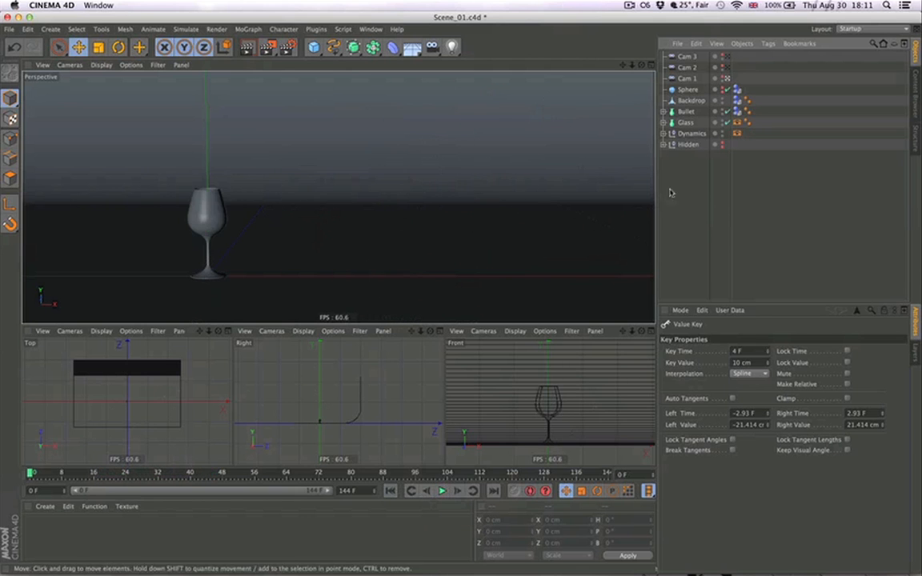
Step: Save Scene_01, duplicate Cam 1 into a new Cam 4, save again, and start Save As
key("cmd+s")
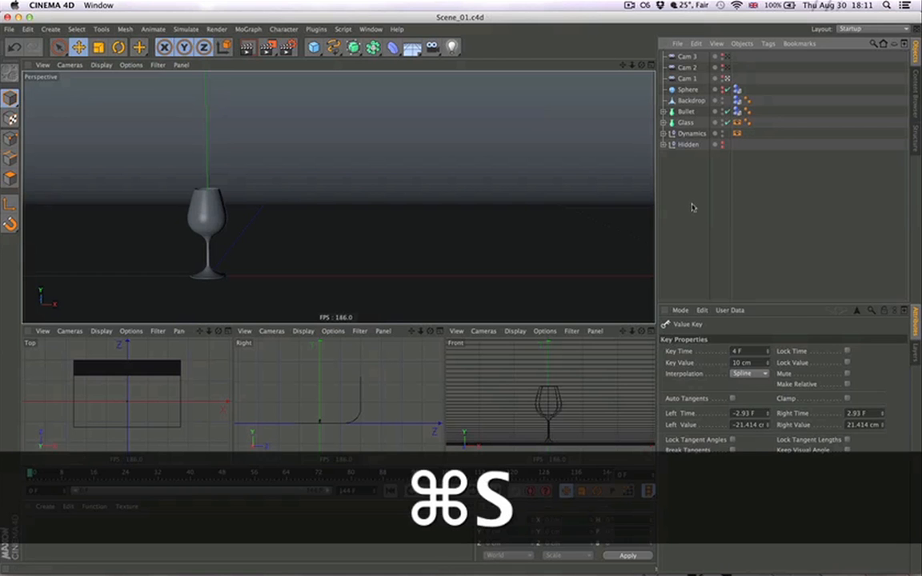
key("cmd+s")
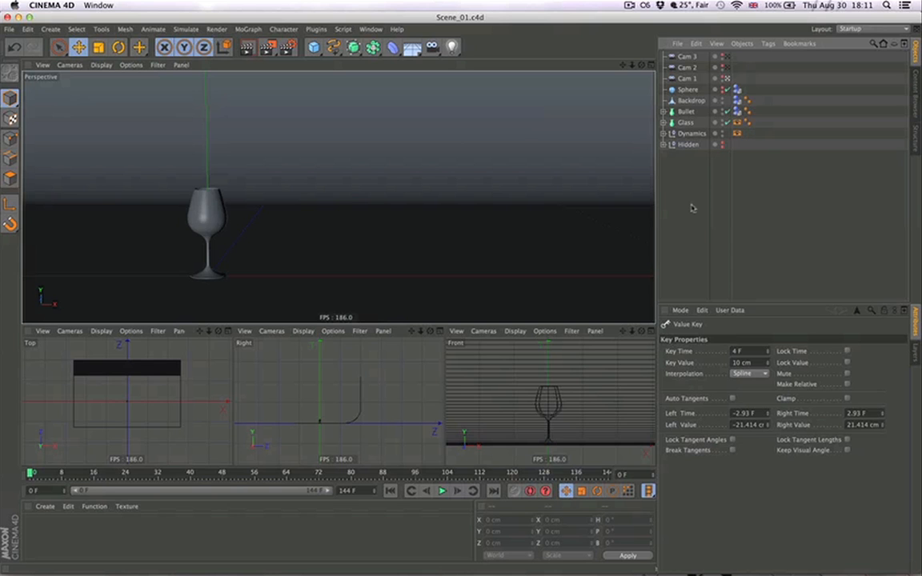
left_click(686, 78)
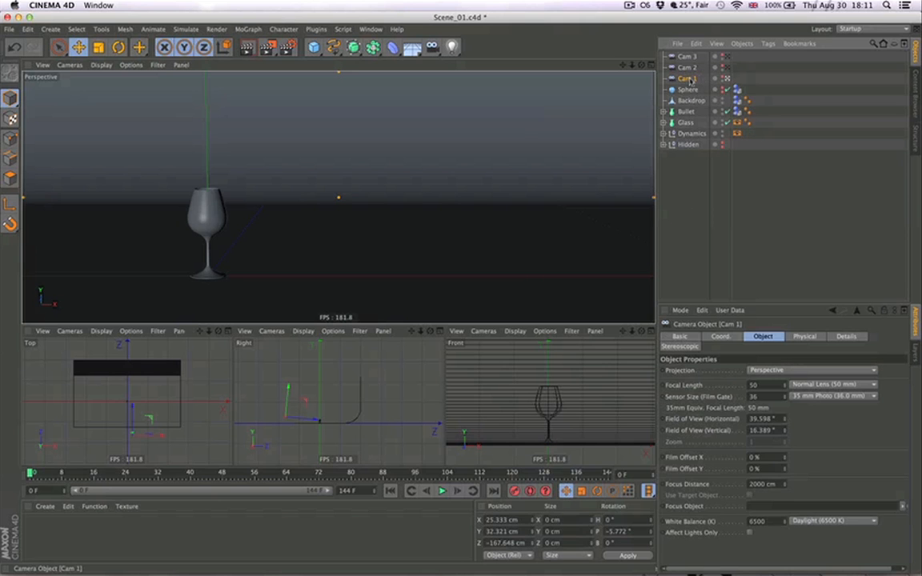
key("cmd+v")
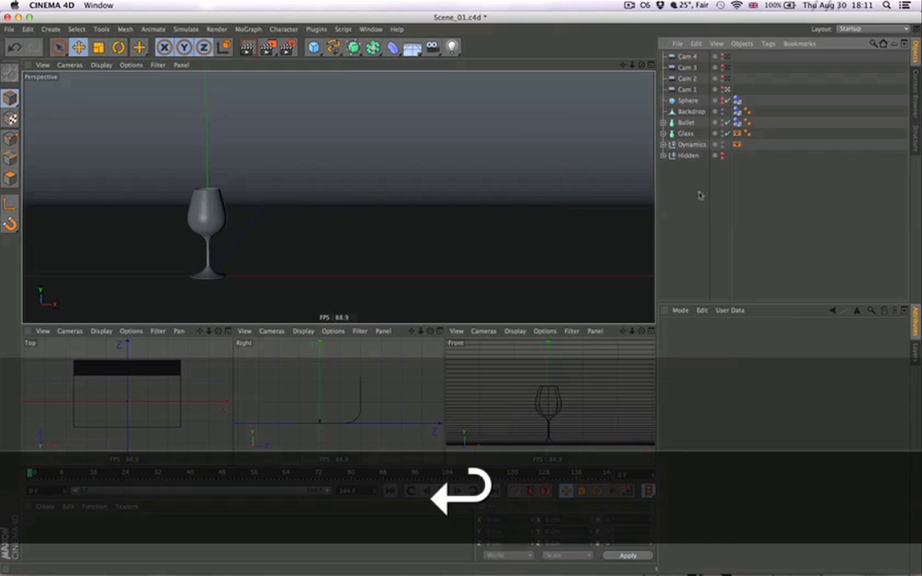
key("cmd+s")
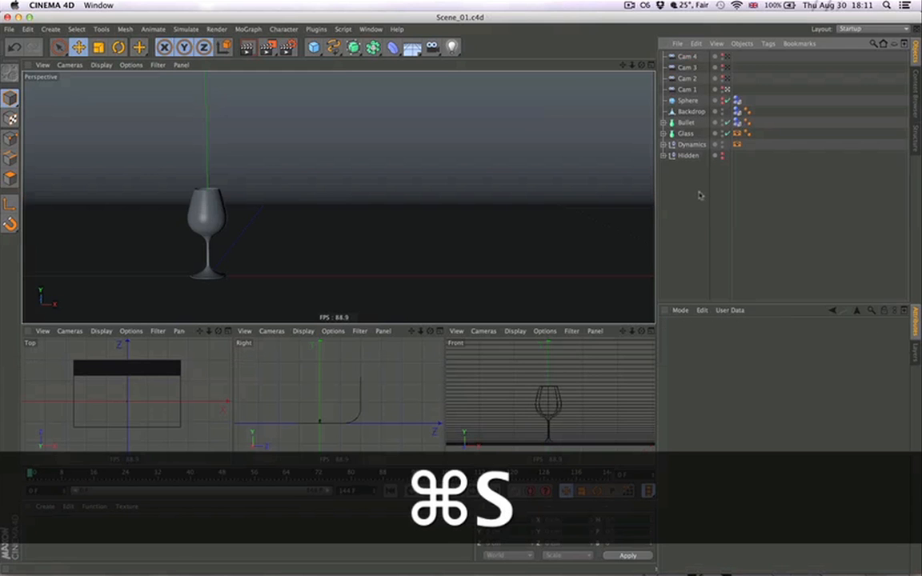
key("cmd+shift+s")
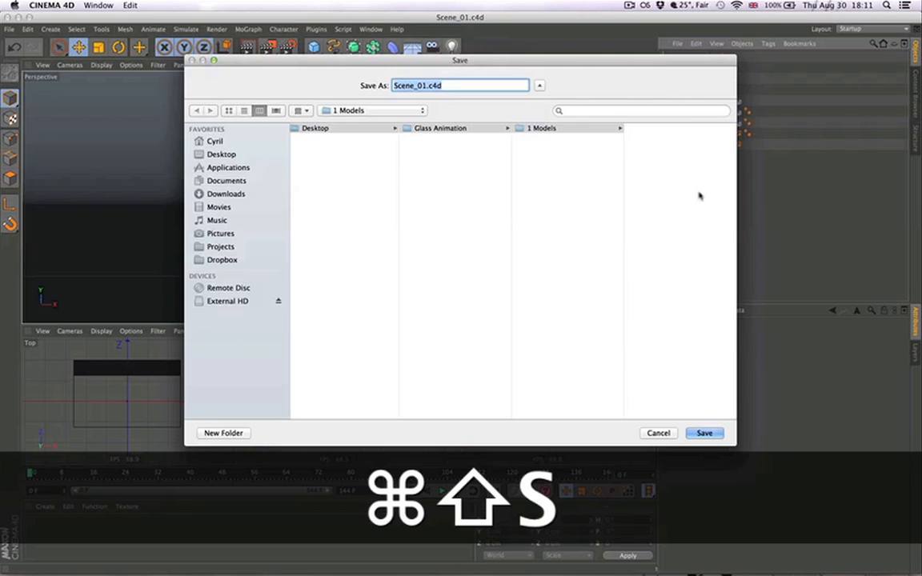
Step: Save the scene as 'Scene_01 Reverse.c4d' in the 1 Models folder
left_click(540, 138)
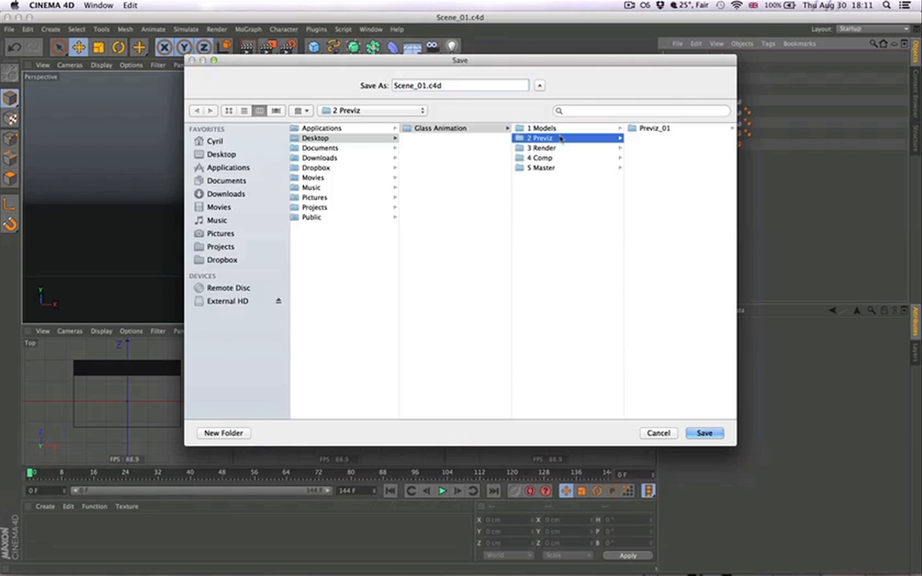
left_click(543, 128)
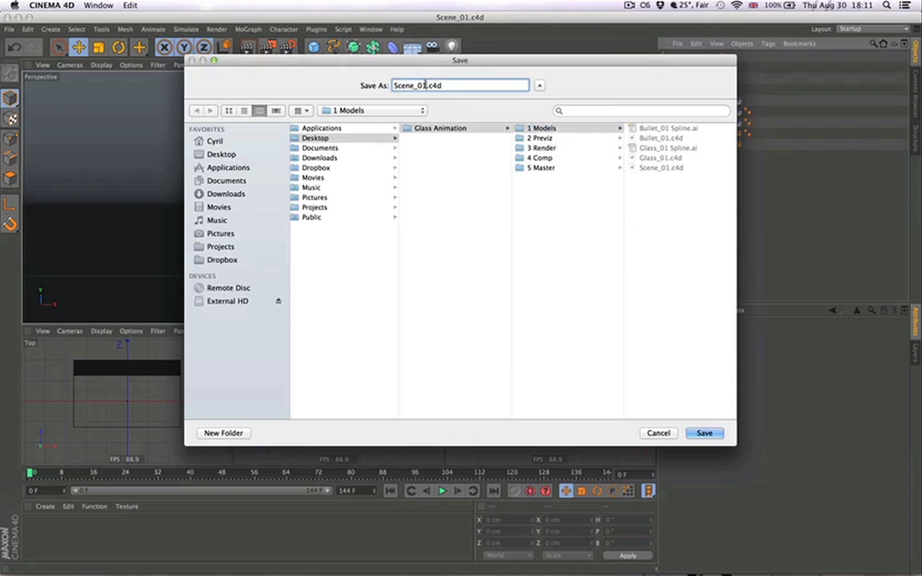
type("Rev")
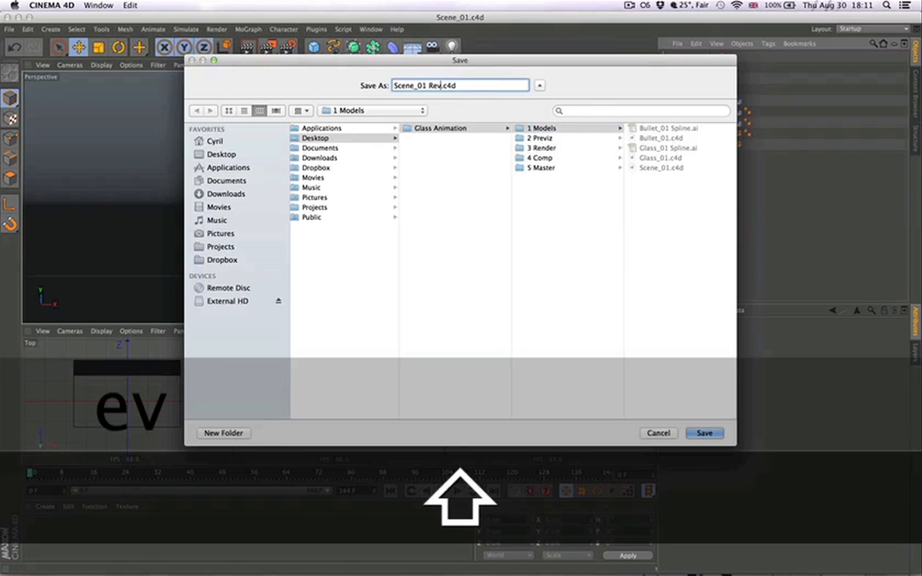
type("erse")
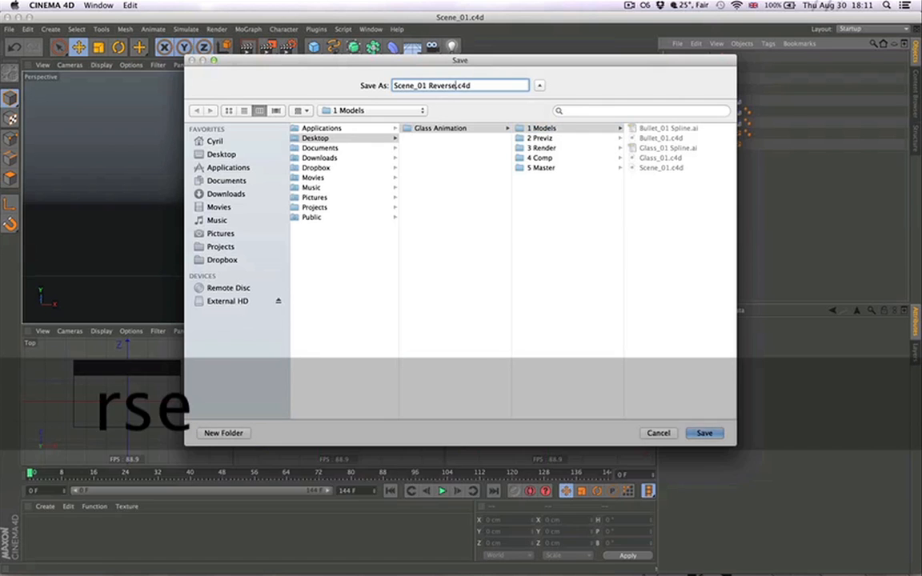
left_click(704, 433)
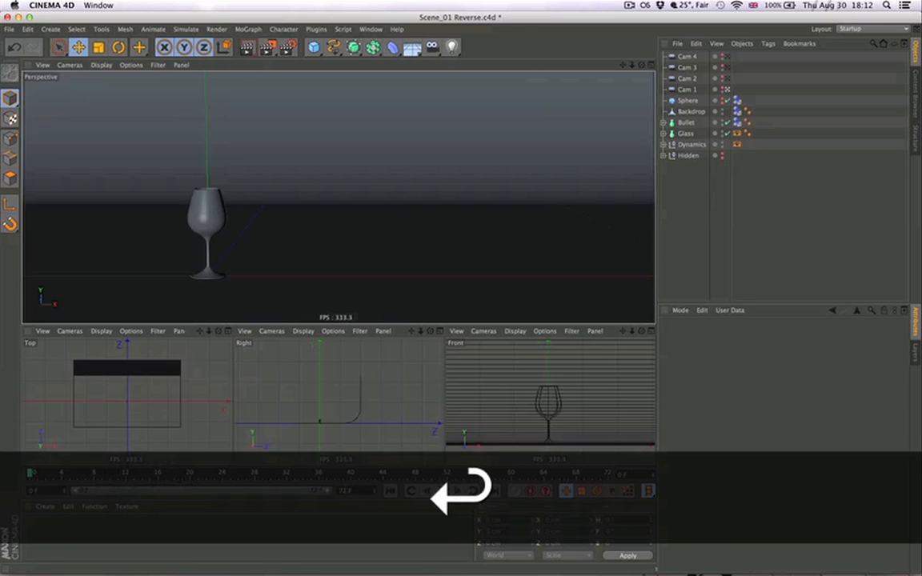
Step: Re-save Scene_01 Reverse.c4d and bring the bullet's X-position curve back into the curve editor
key("shift+f3")
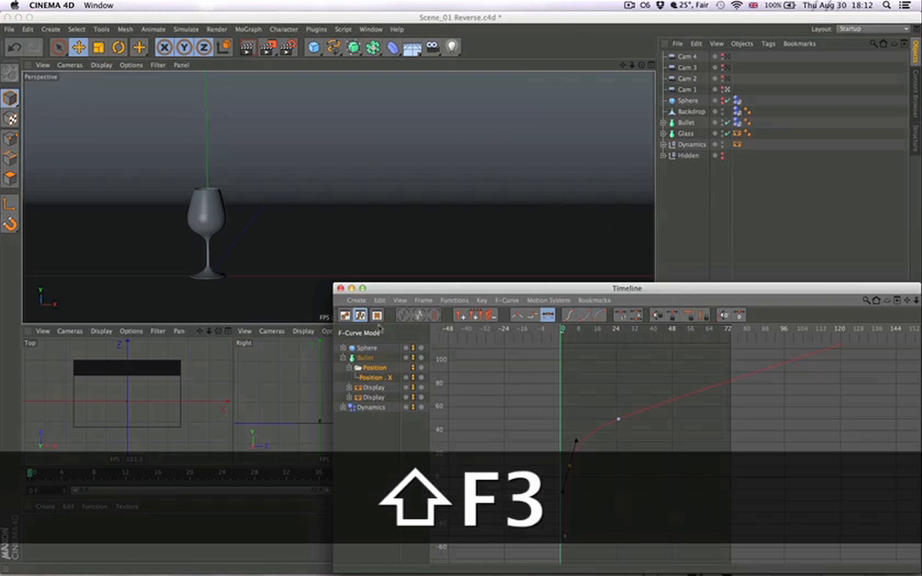
key("shift+F3")
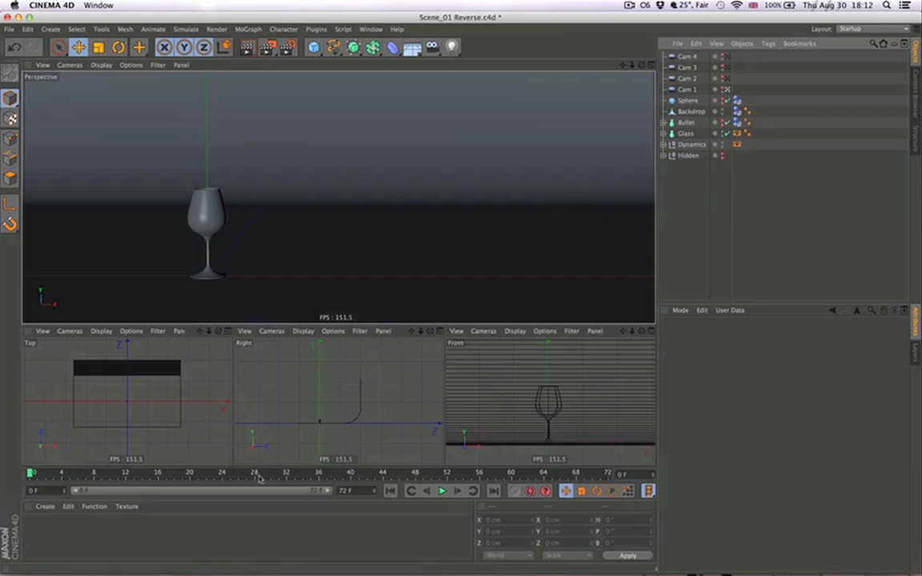
key("cmd+s")
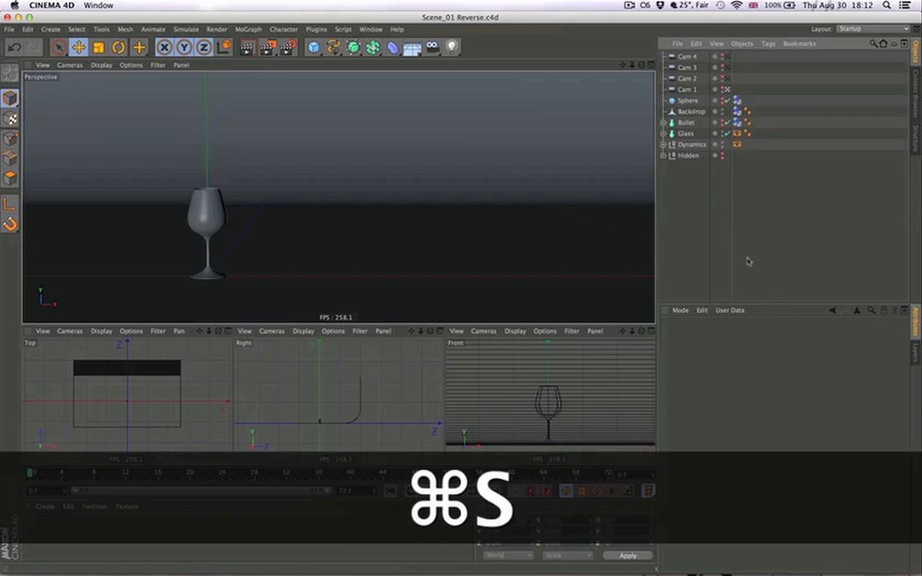
key("shift+F3")
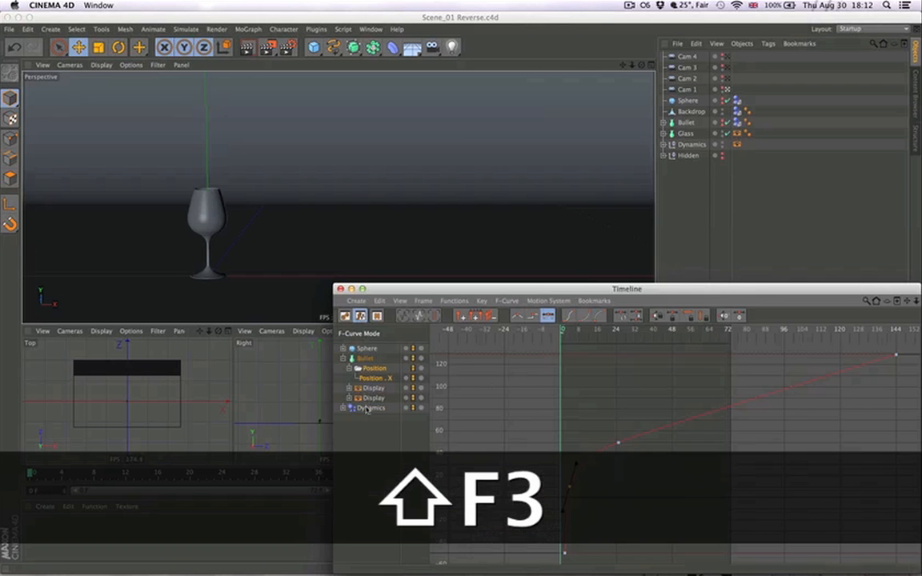
Step: Make the Dynamics timing curve plunge steeply from 100 and ease to 0 by frame 72
key("shift+F3")
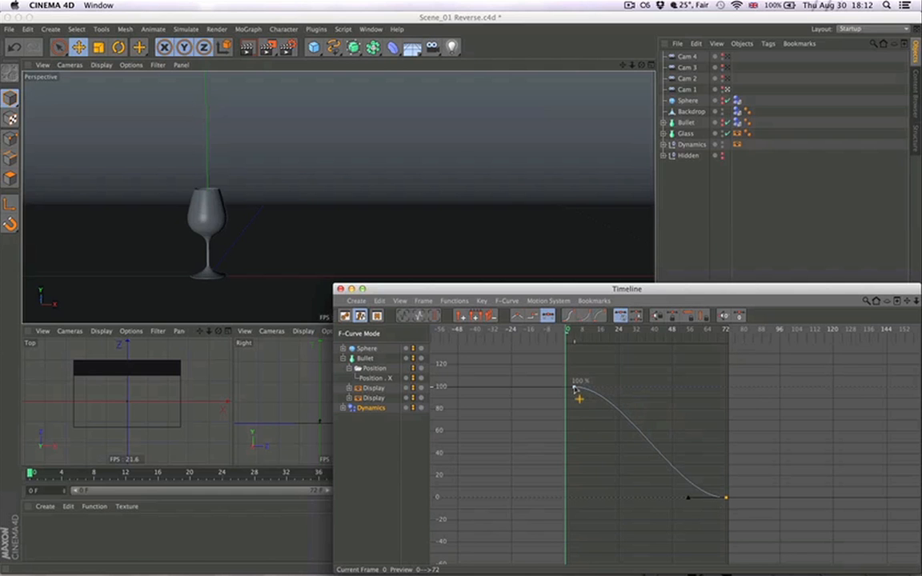
left_click_drag(575, 390, 613, 400)
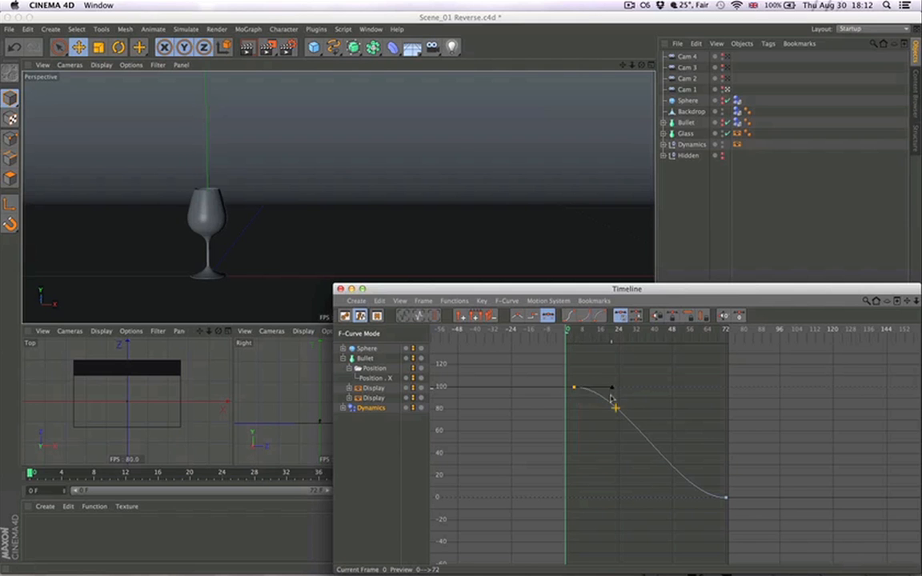
left_click_drag(615, 409, 585, 446)
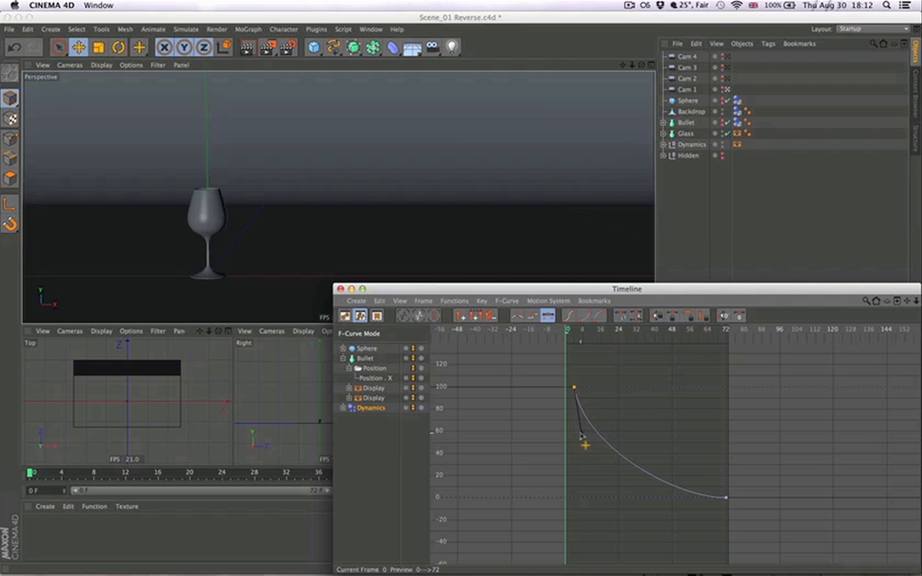
key("cmd+d")
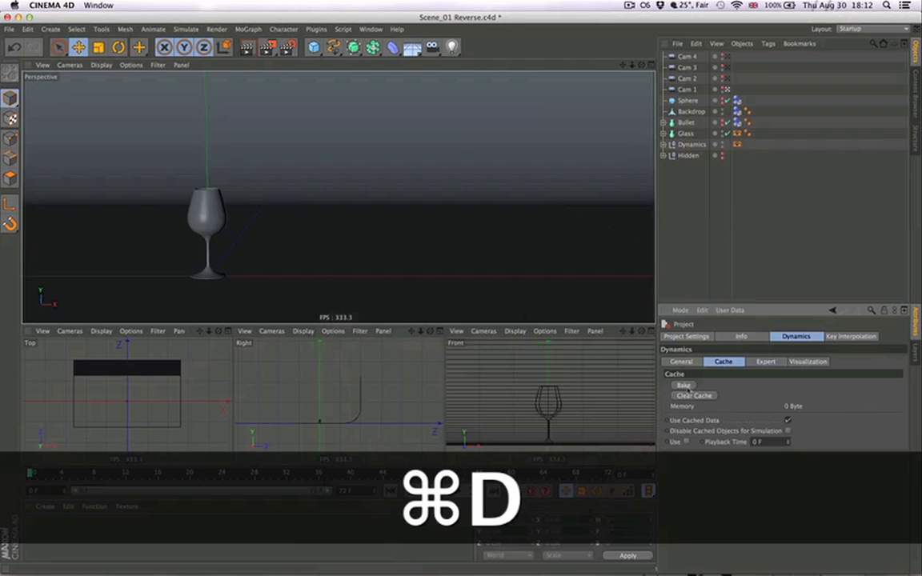
Step: Bake the dynamics simulation into a 1.52 MB cache and reopen the curve editor
left_click(684, 385)
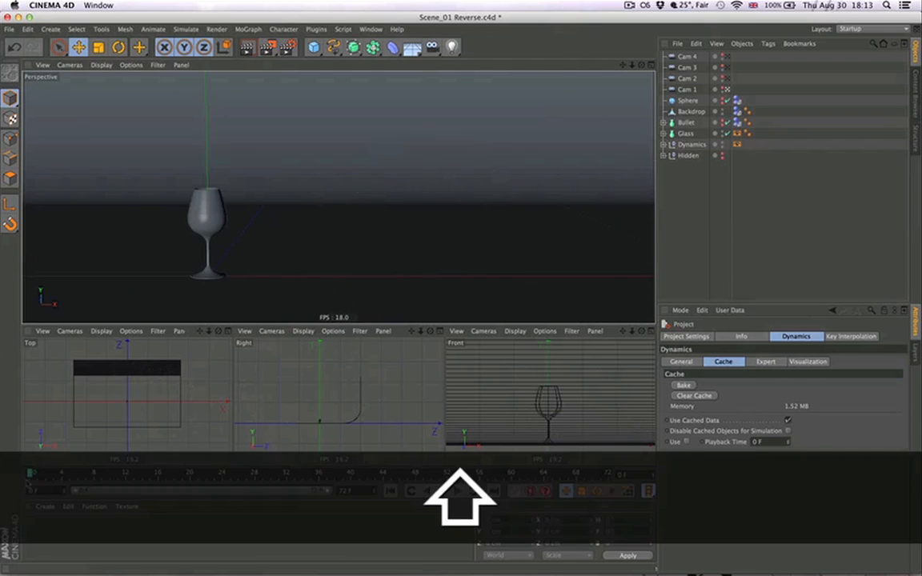
key("shift+F3")
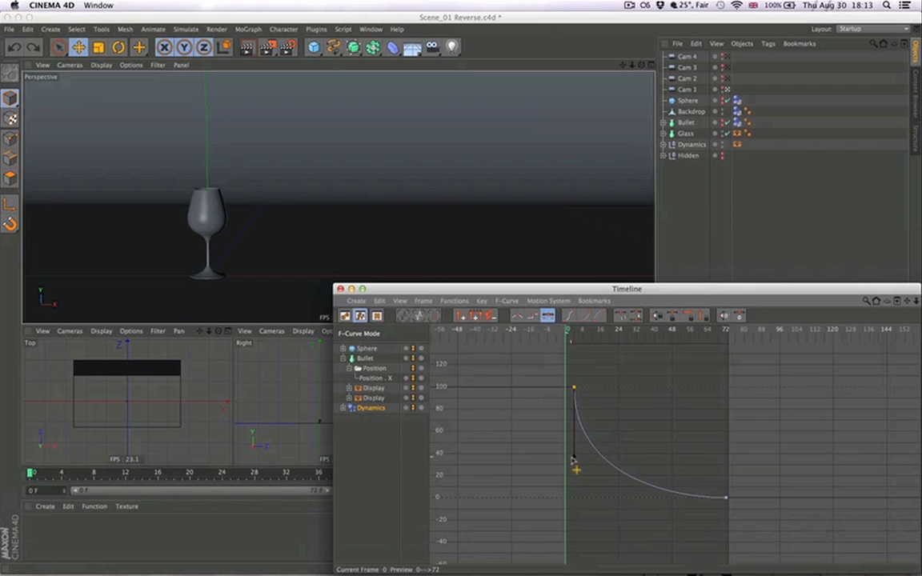
Step: Steepen the Dynamics curve's initial drop further and rebake the cache at 1.47 MB
left_click_drag(575, 461, 578, 477)
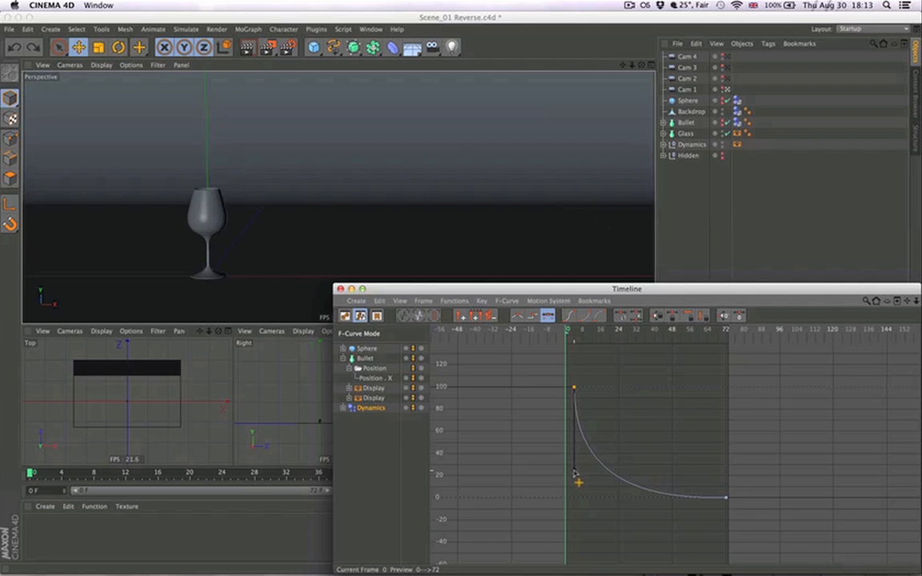
key("cmd+d")
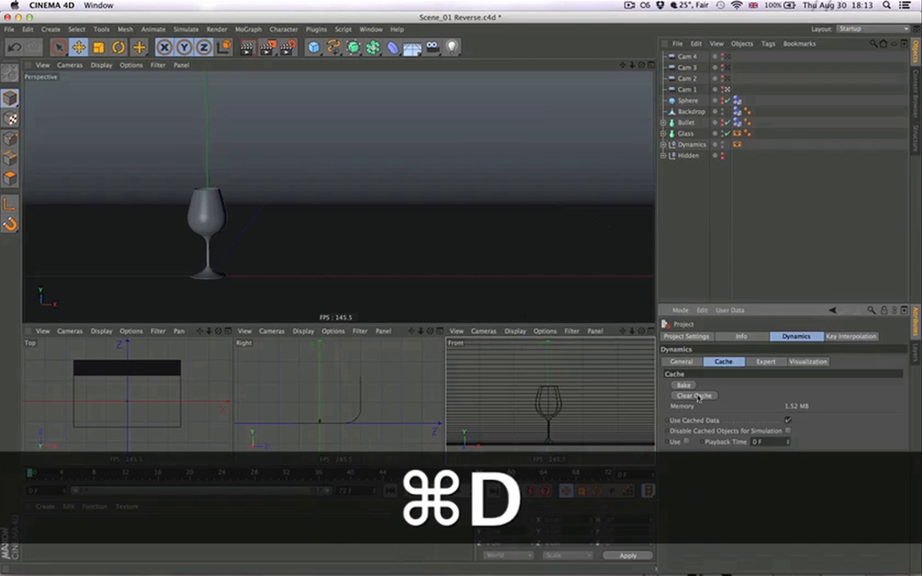
left_click(684, 385)
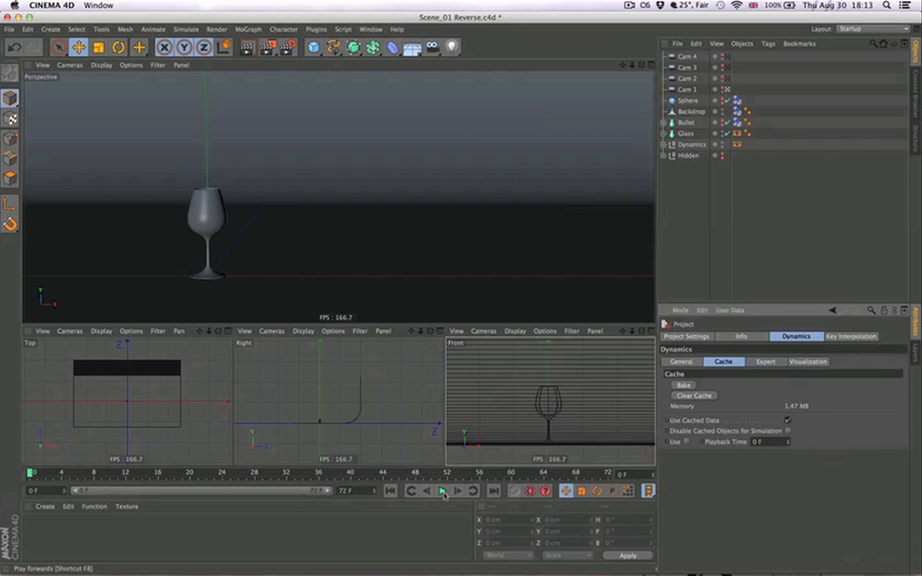
Step: Preview the glass shatter playback, stop it, and reopen the curve editor
left_click(441, 491)
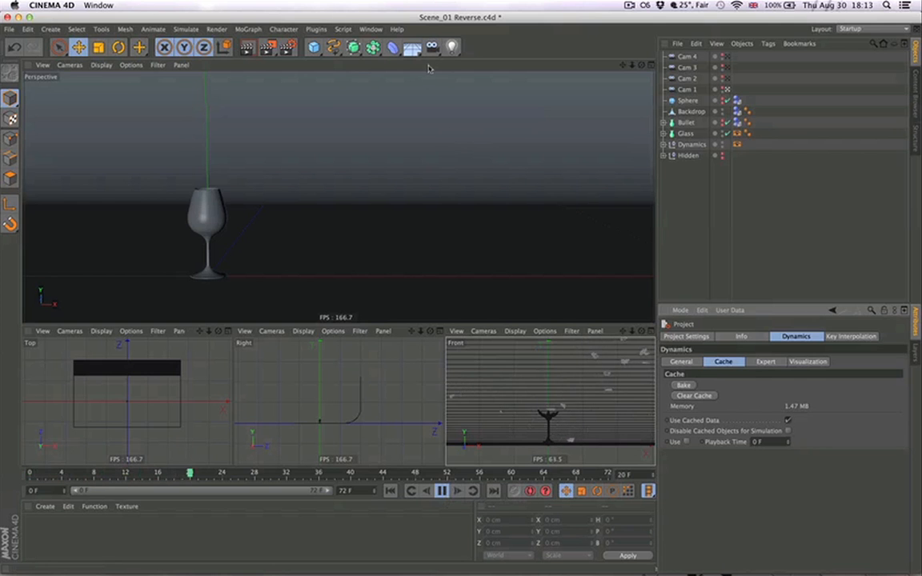
left_click(457, 490)
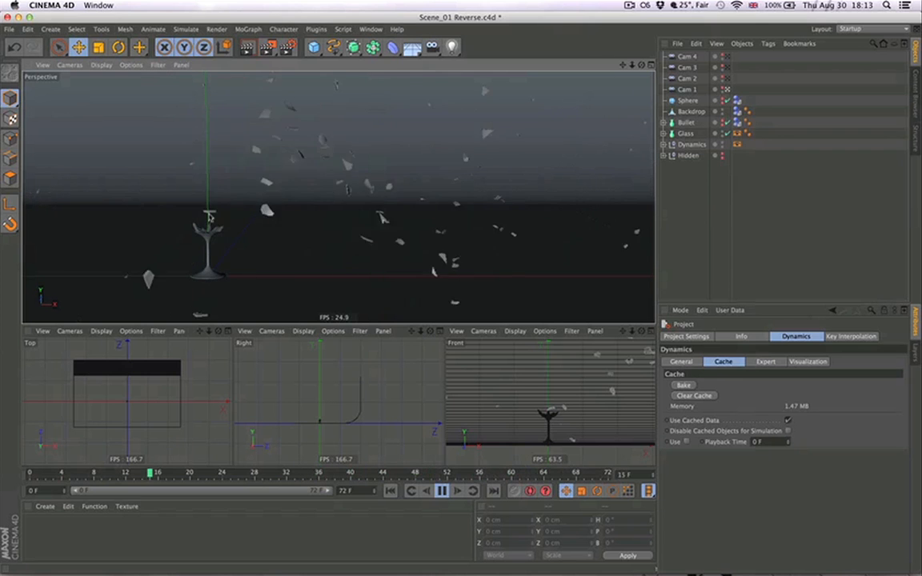
left_click(442, 491)
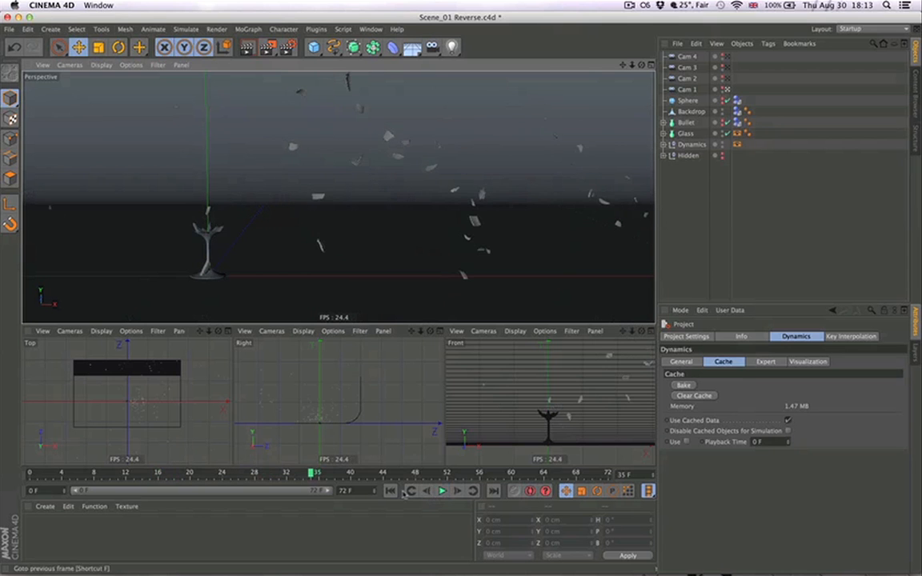
key("shift+f3")
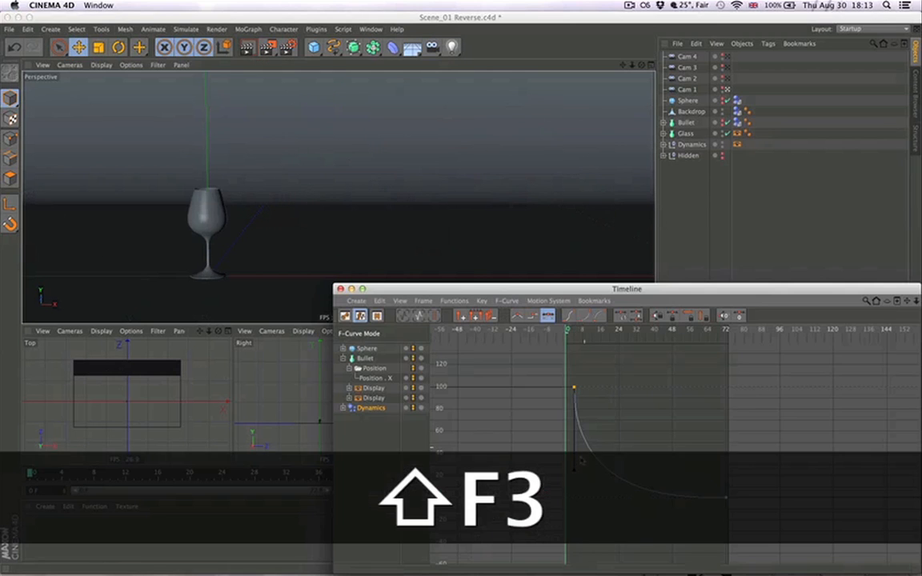
Step: Rebake the dynamics cache at 1.49 MB and replay the shatter preview
key("shift+F3")
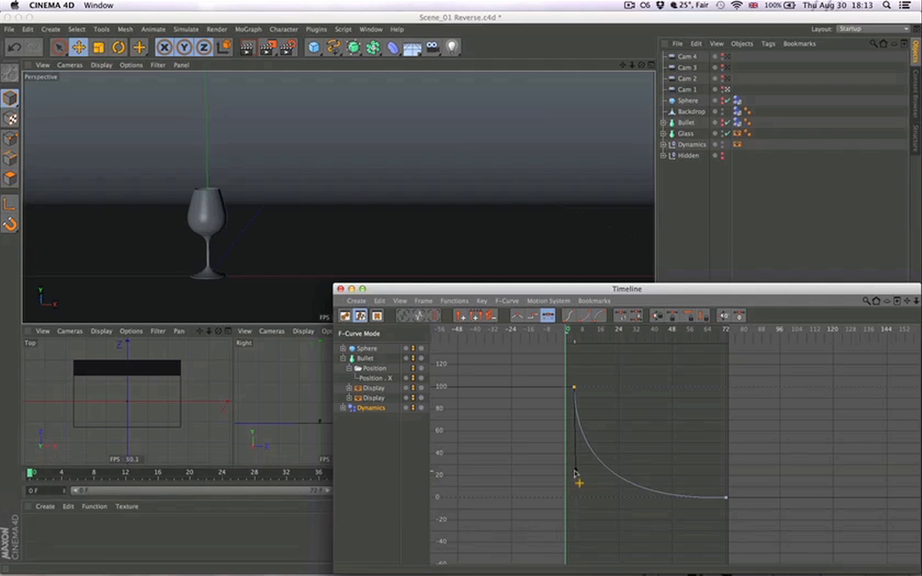
key("cmd+d")
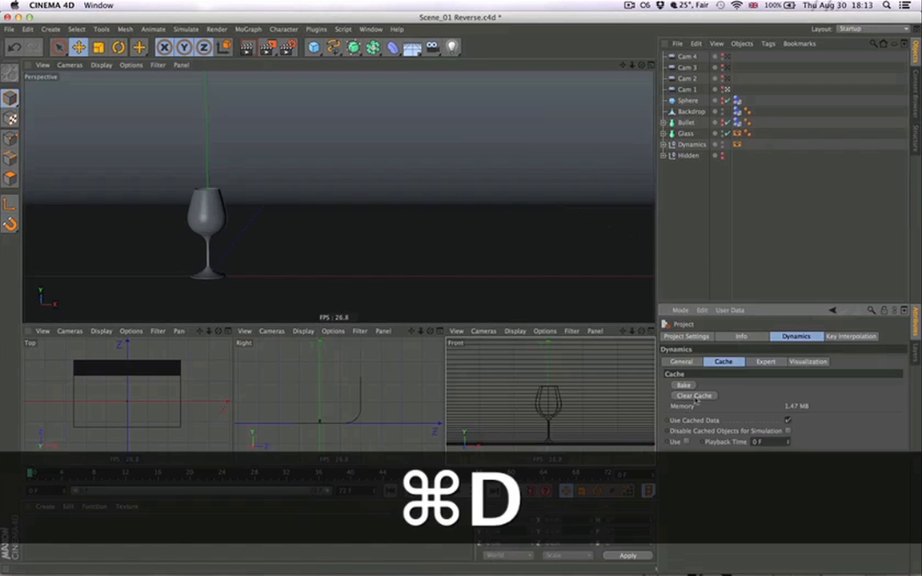
left_click(684, 385)
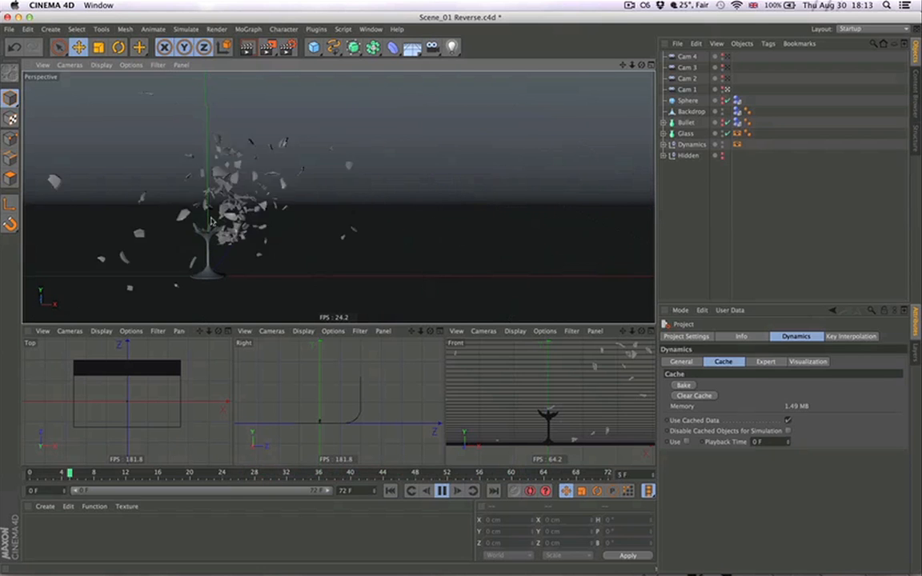
left_click(440, 490)
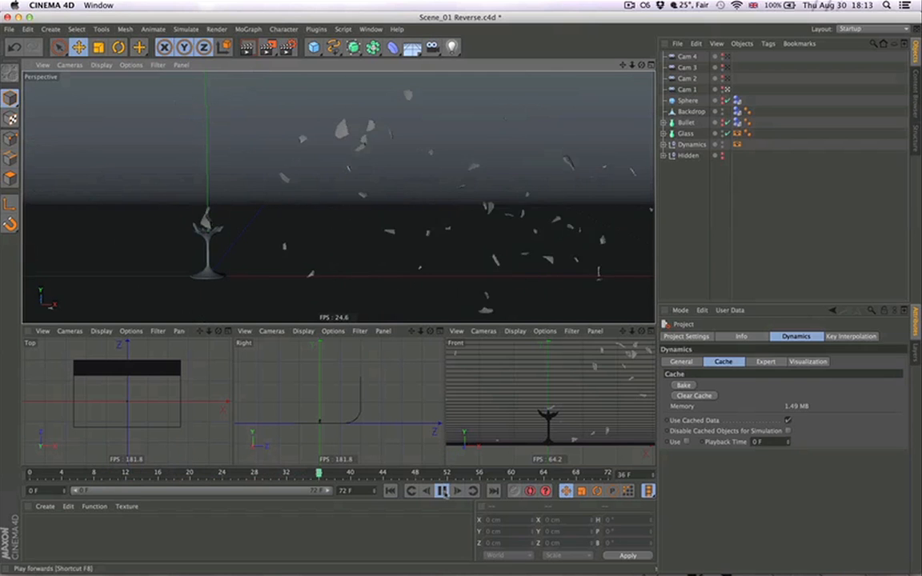
Step: Stop the preview, rewind to frame 0, and save Scene_01 Reverse with its baked cache
left_click(441, 490)
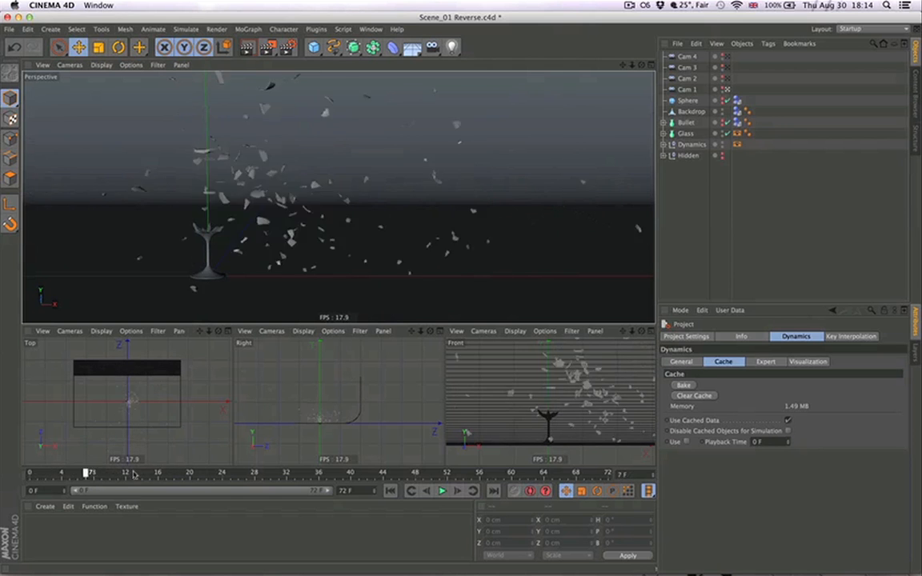
left_click_drag(87, 472, 370, 473)
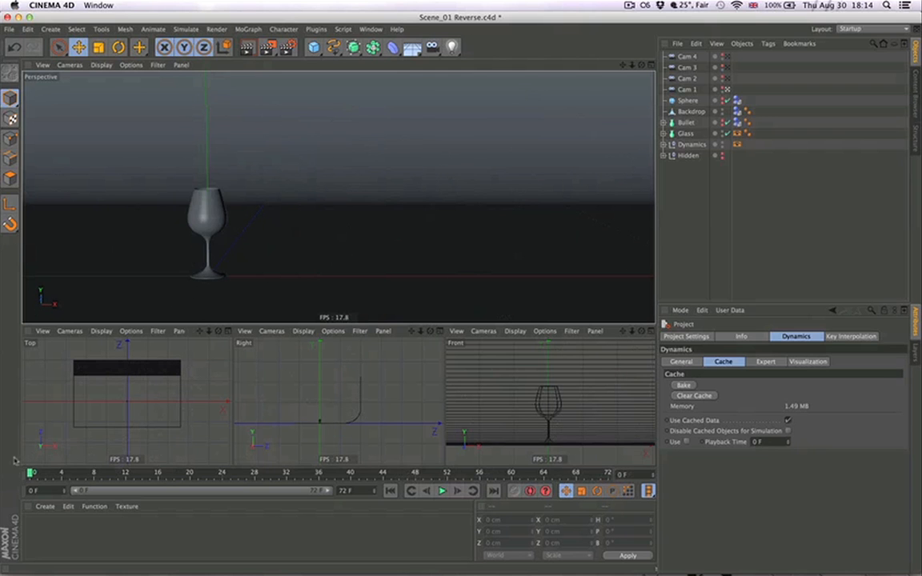
key("cmd+s")
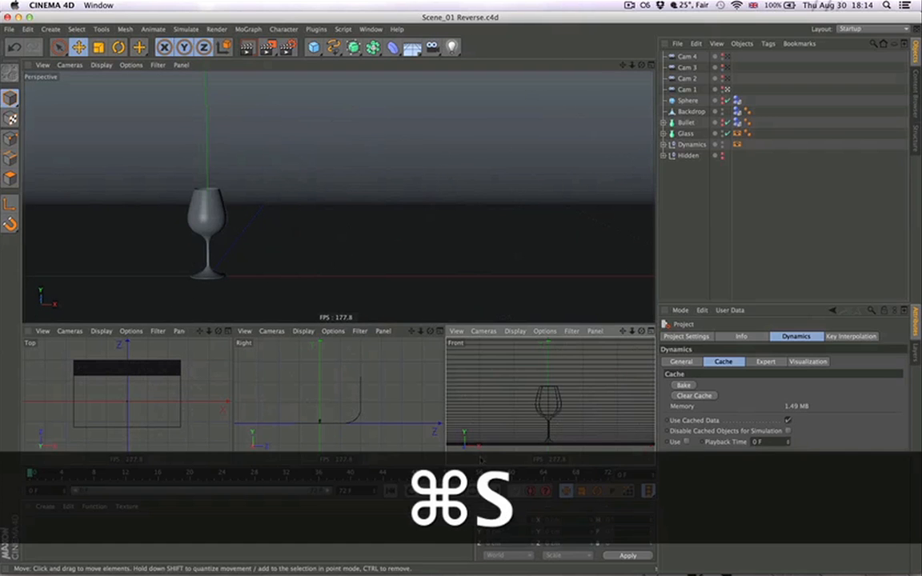
key("cmd+s")
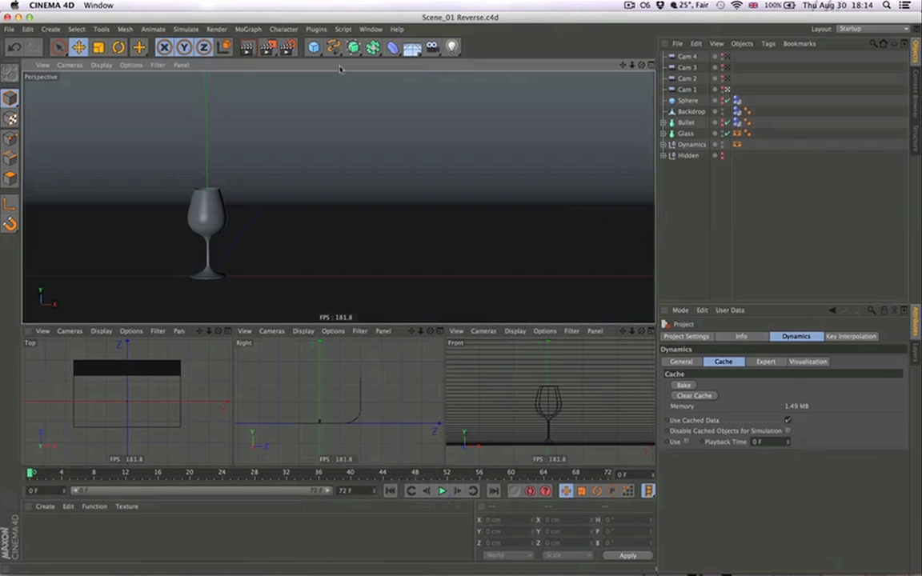